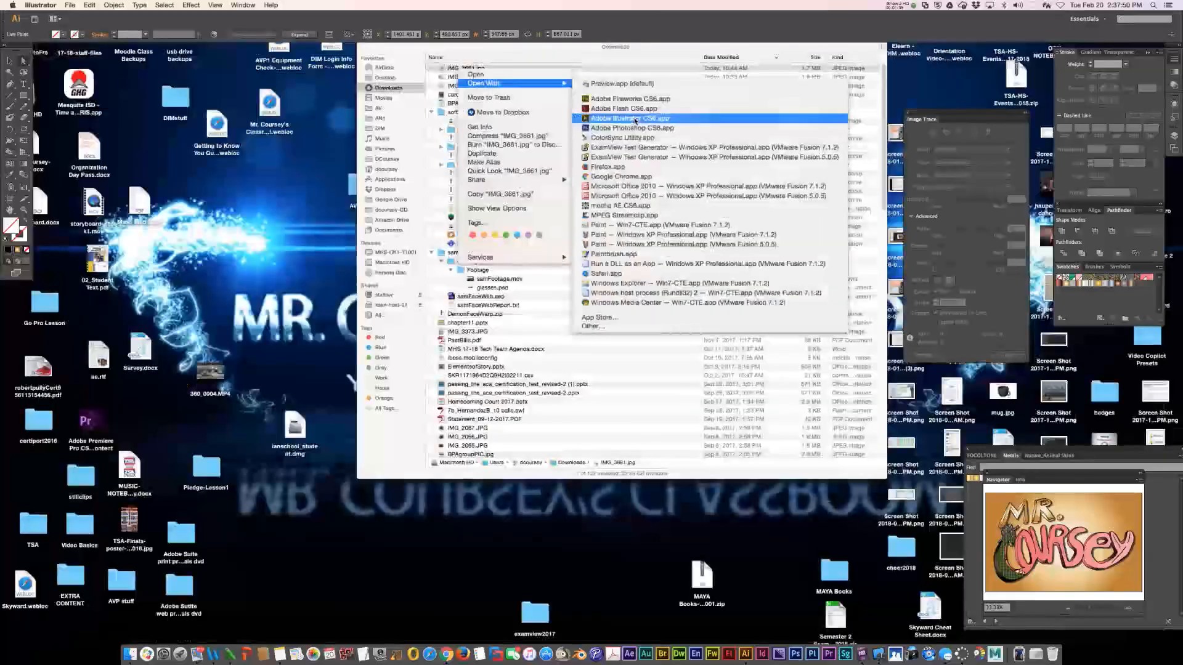
Step: Open IMG_3661.jpg in Adobe Illustrator CS6 via Finder's Open With menu
click(629, 118)
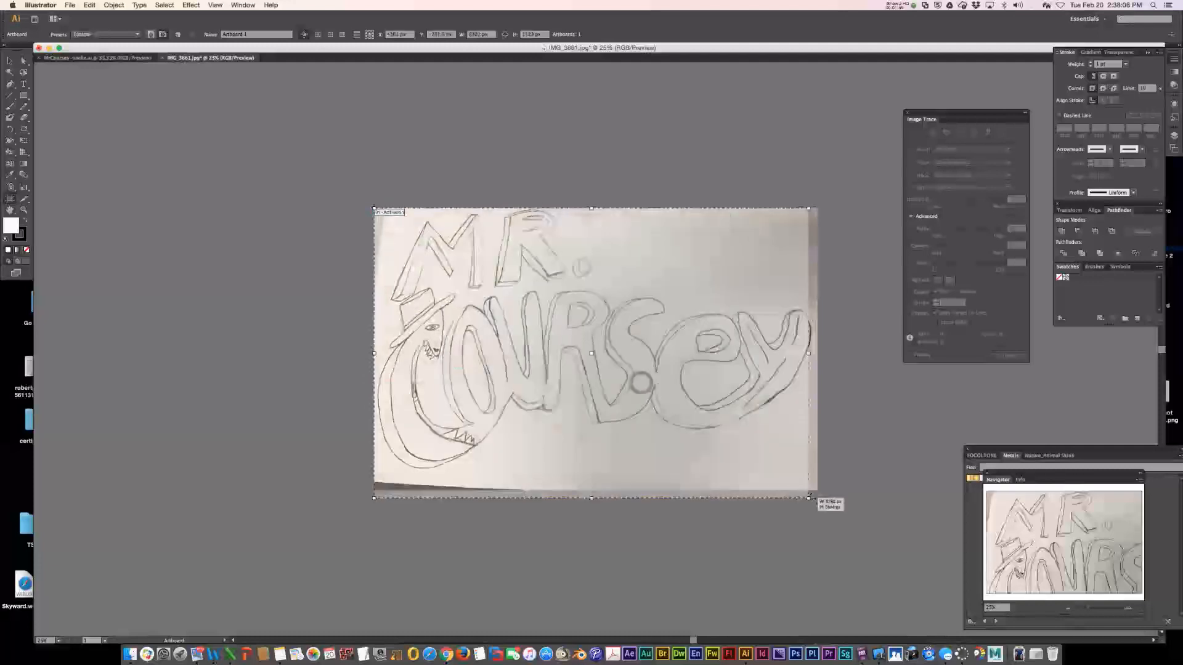
Step: Image-trace the selected sketch photo, confirming the large-image warning
click(932, 131)
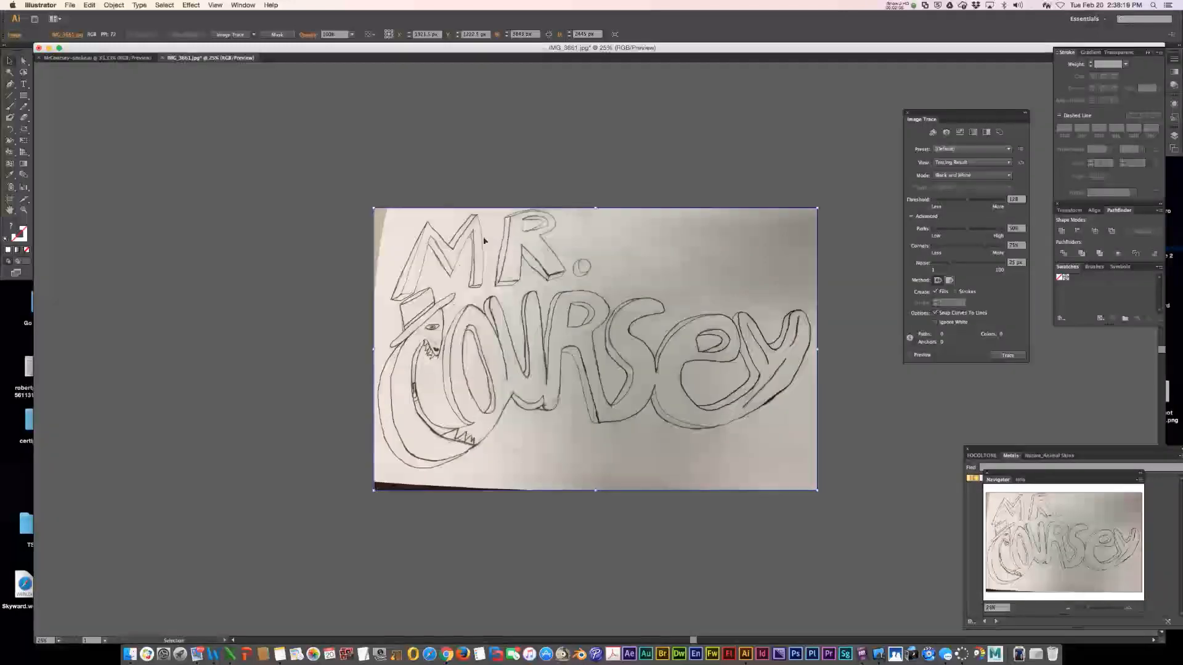
mouse_move(223, 100)
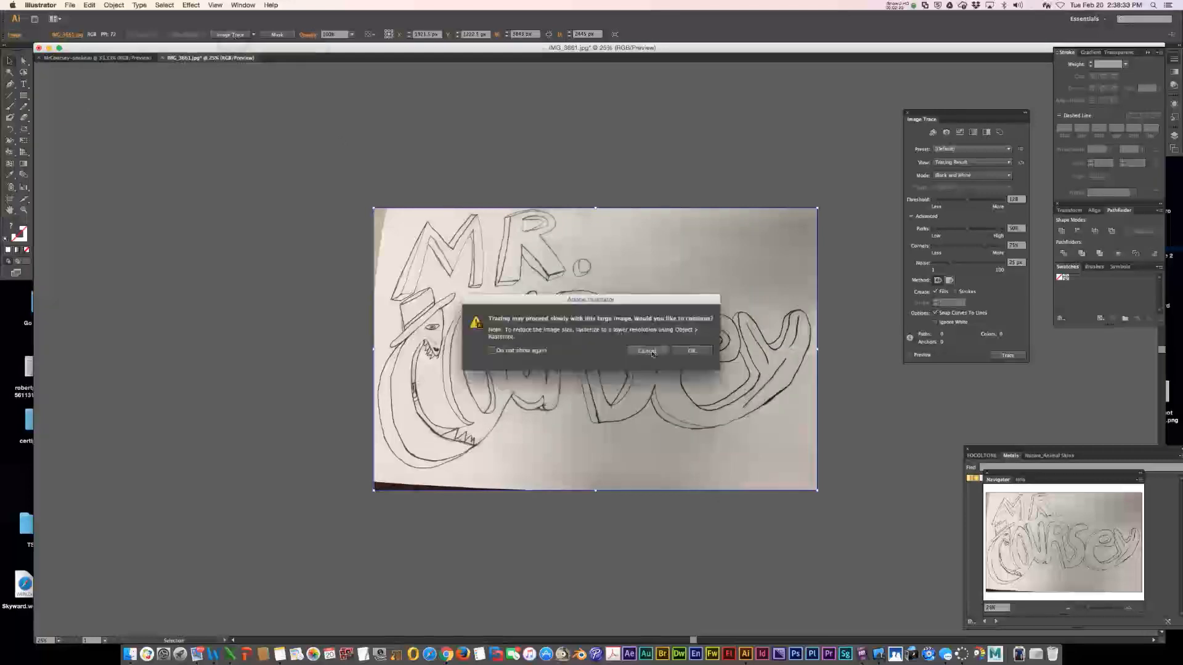
click(690, 350)
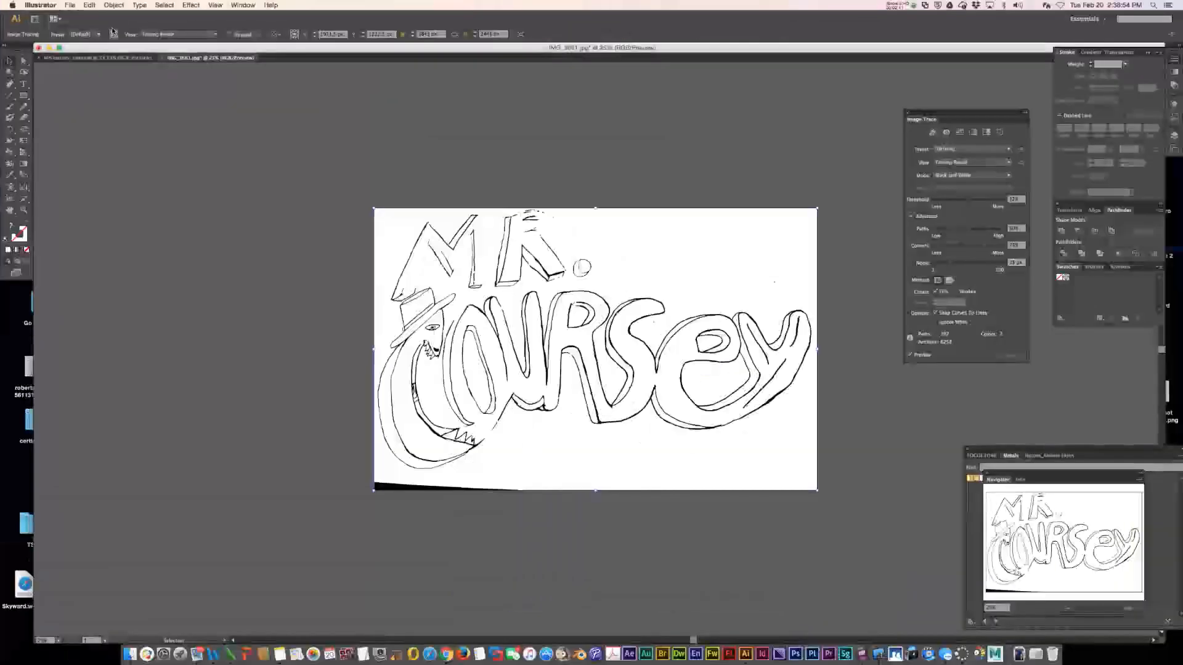
Step: Reveal Advanced trace options and raise the Threshold from 128 to 165
drag(965, 119, 514, 201)
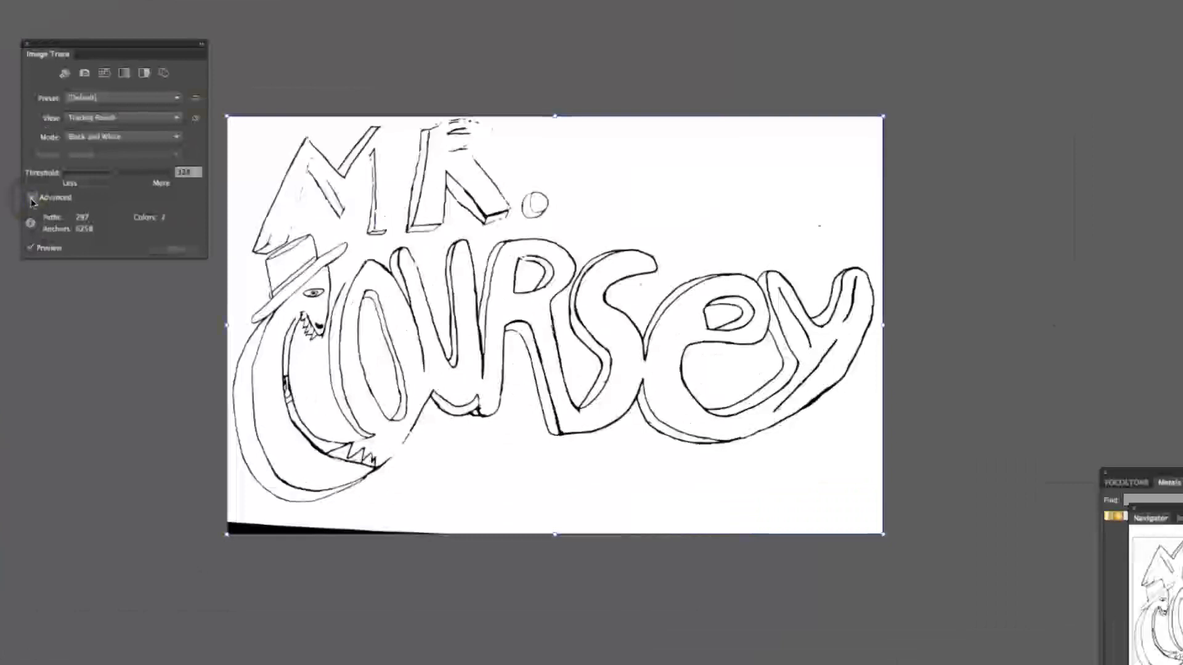
click(32, 197)
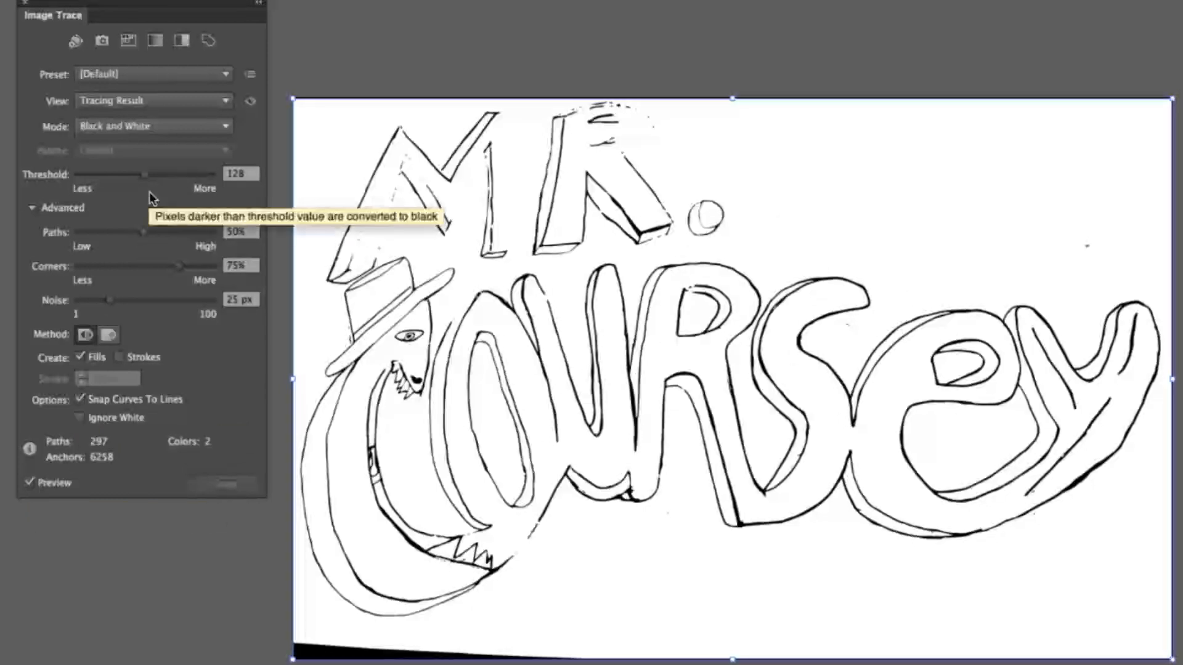
drag(140, 174, 160, 174)
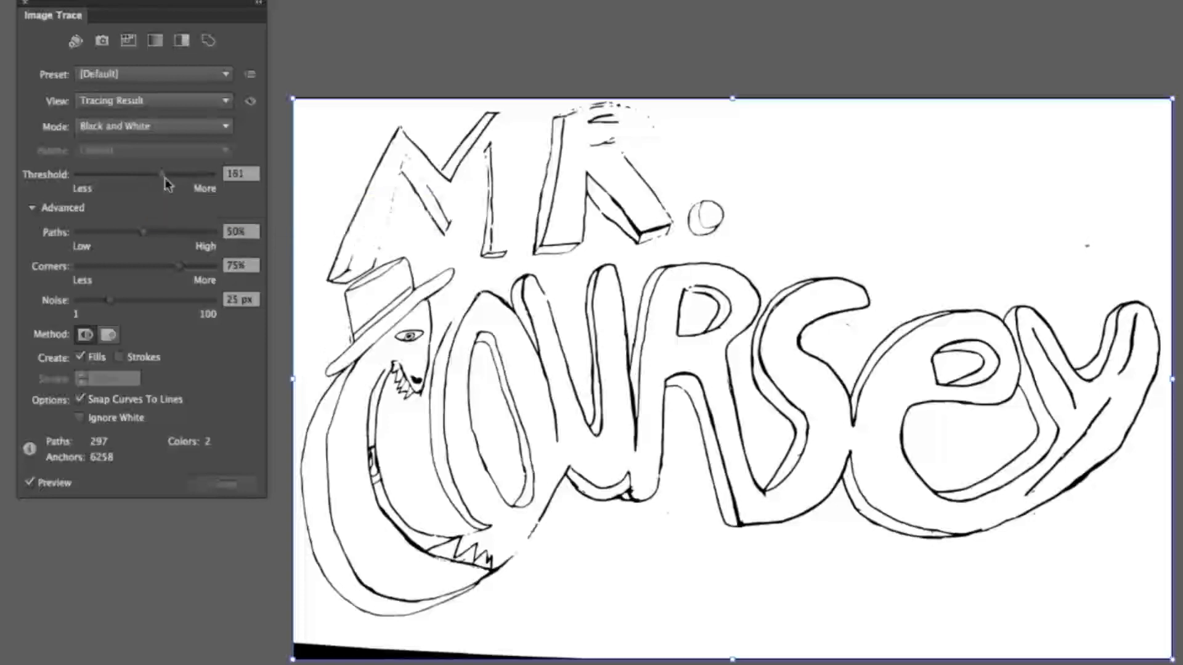
drag(161, 174, 164, 174)
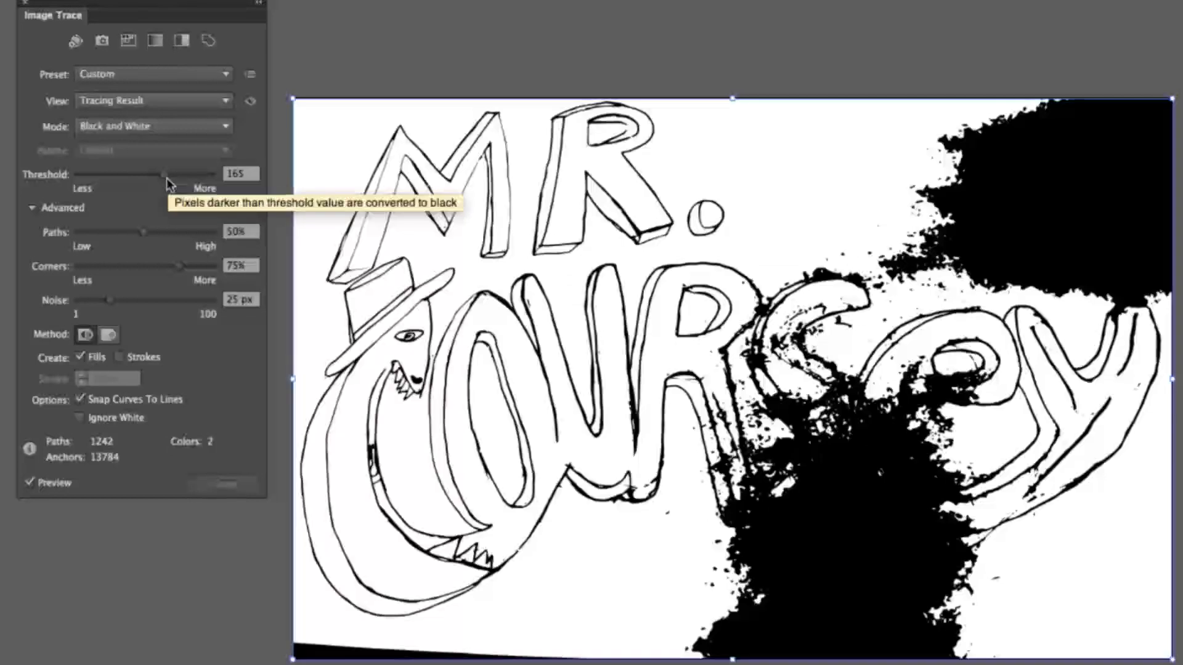
mouse_move(140, 235)
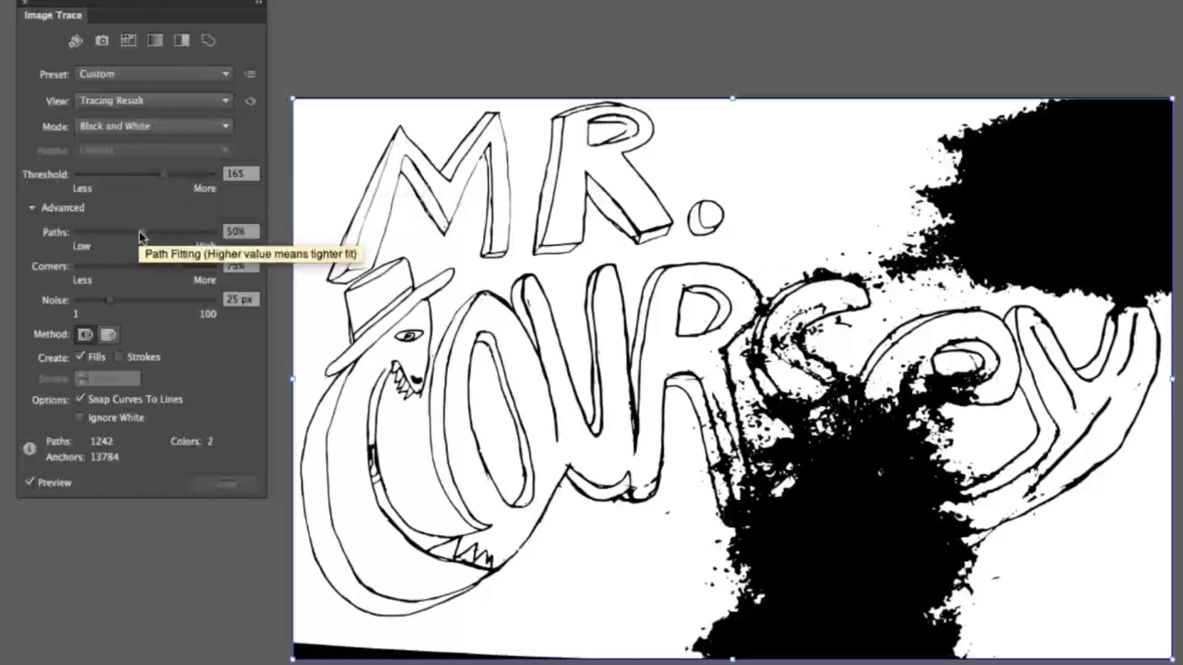
Step: Set trace Paths and Corners to 100%, Noise to 1 px, and enable Ignore White
drag(140, 232, 121, 232)
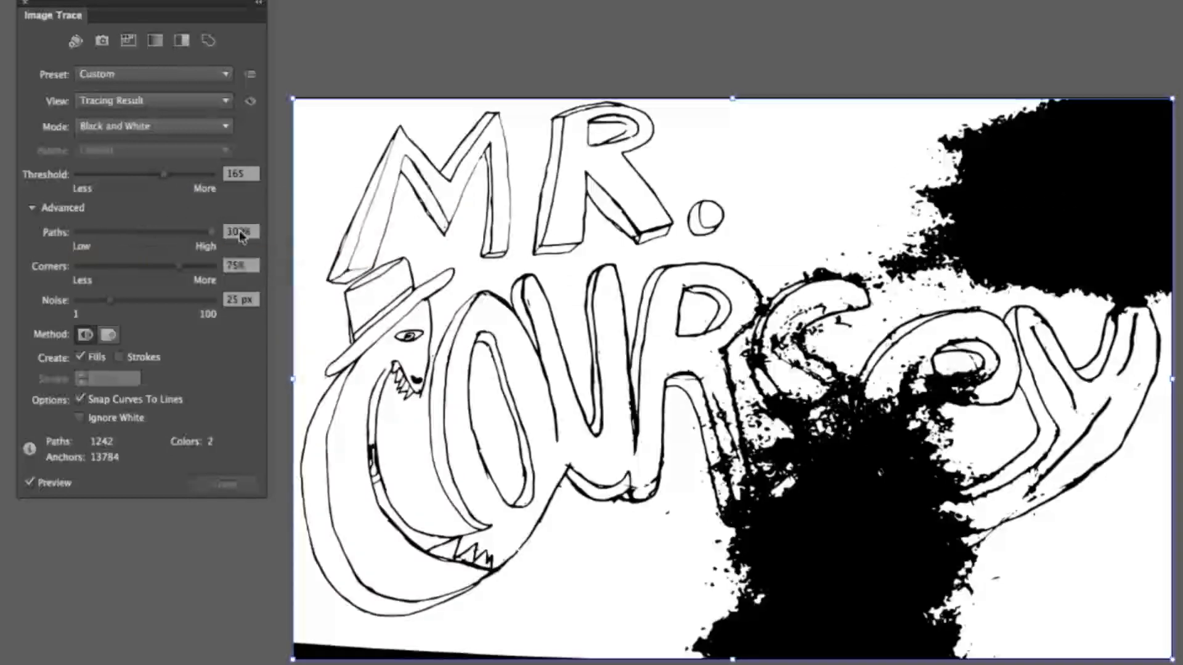
drag(147, 231, 215, 232)
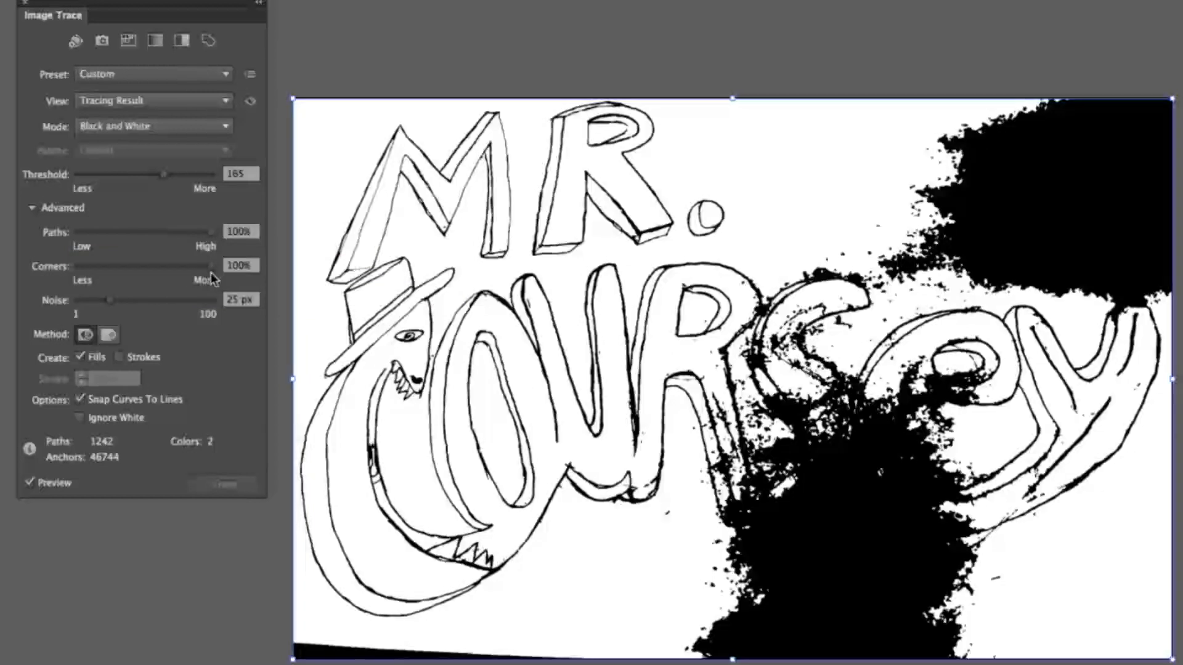
drag(113, 299, 80, 299)
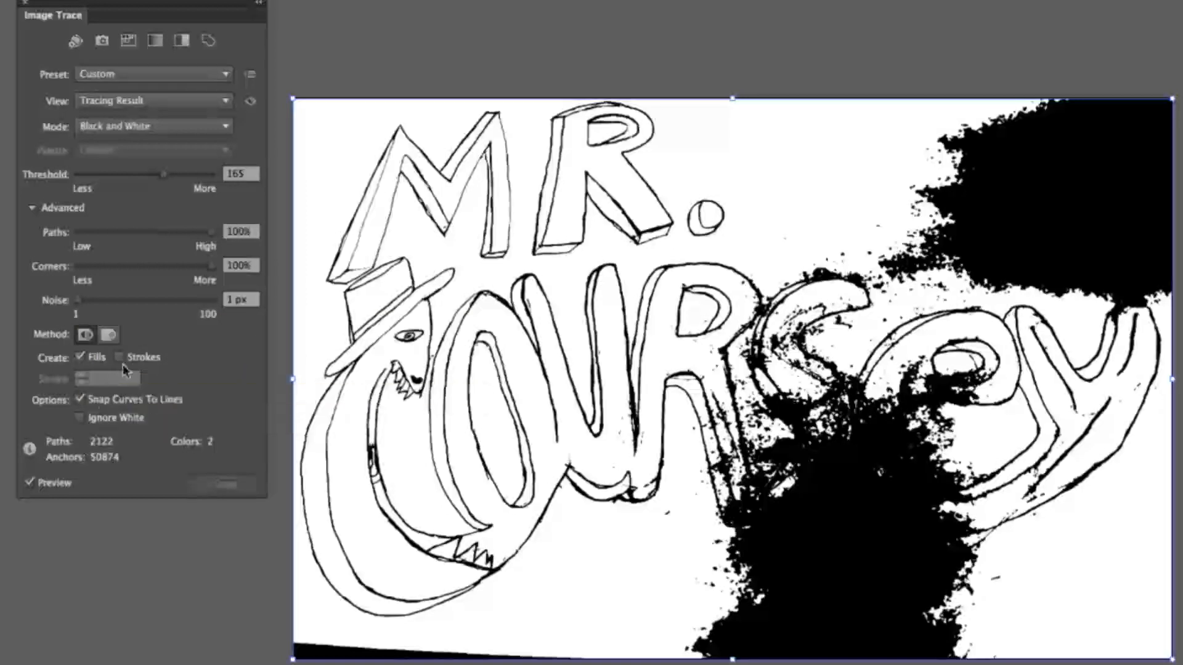
click(80, 417)
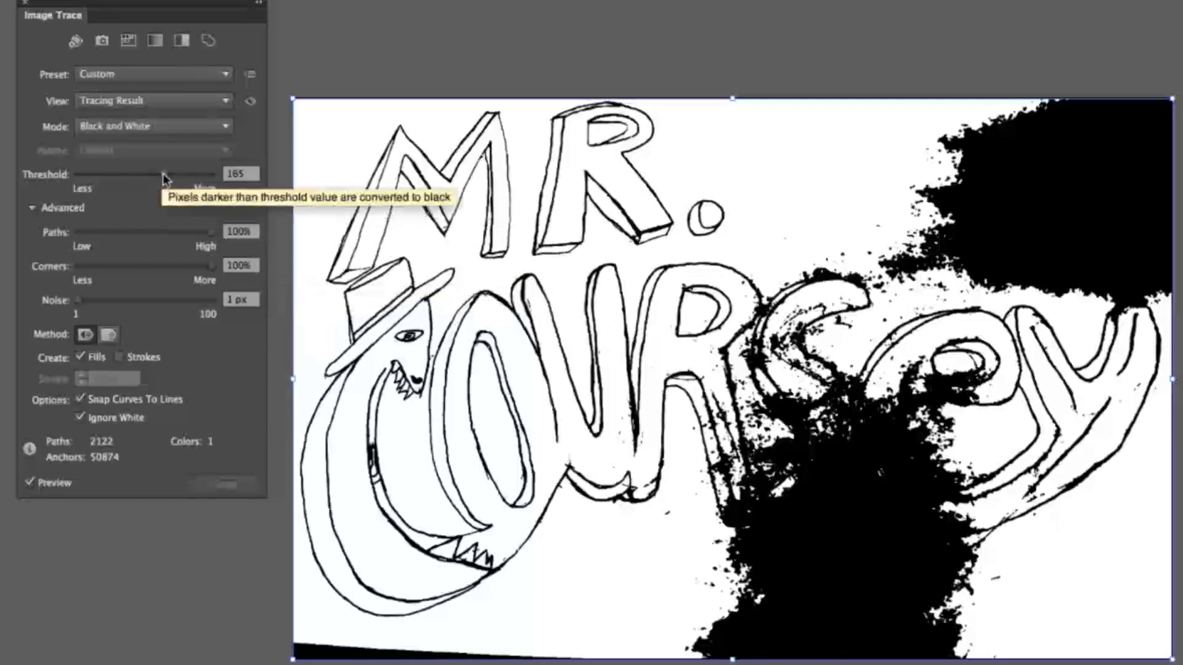
Step: Keep Black and White mode and lower the trace Threshold to about 156
drag(170, 173, 140, 174)
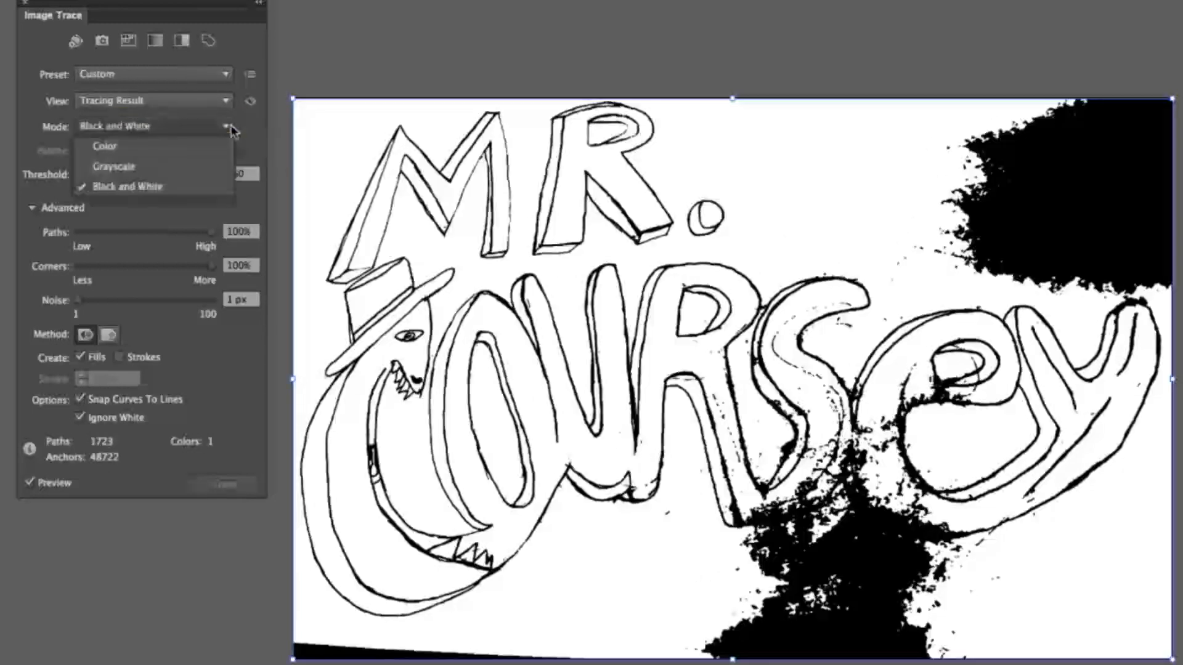
click(127, 185)
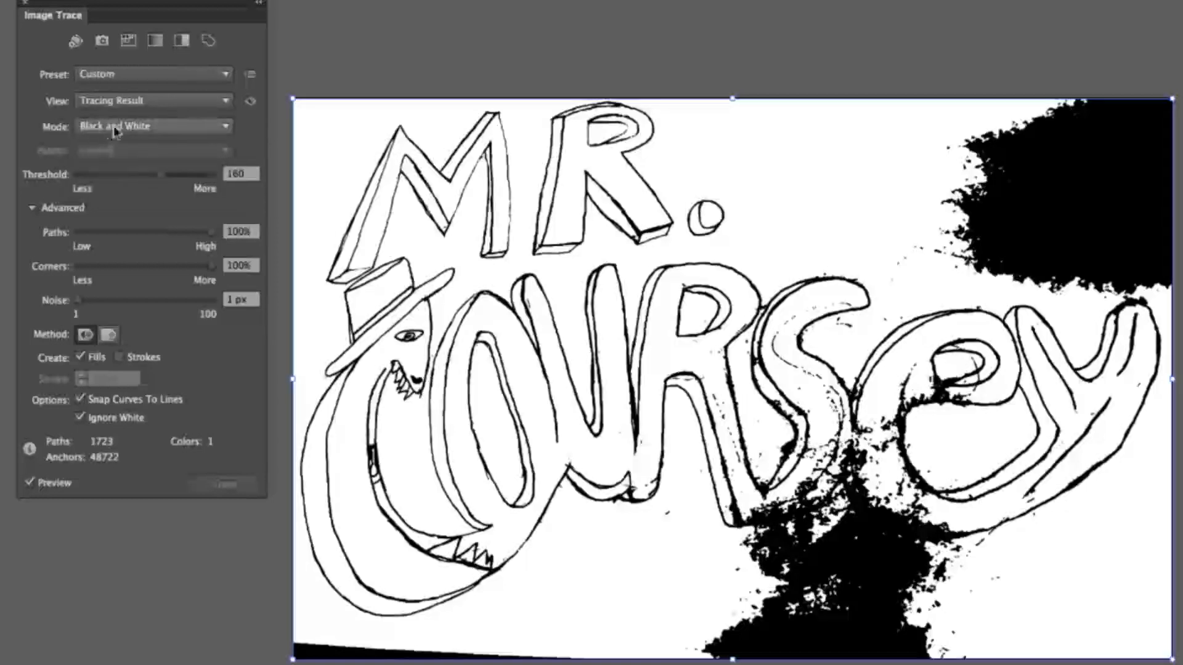
drag(162, 173, 156, 174)
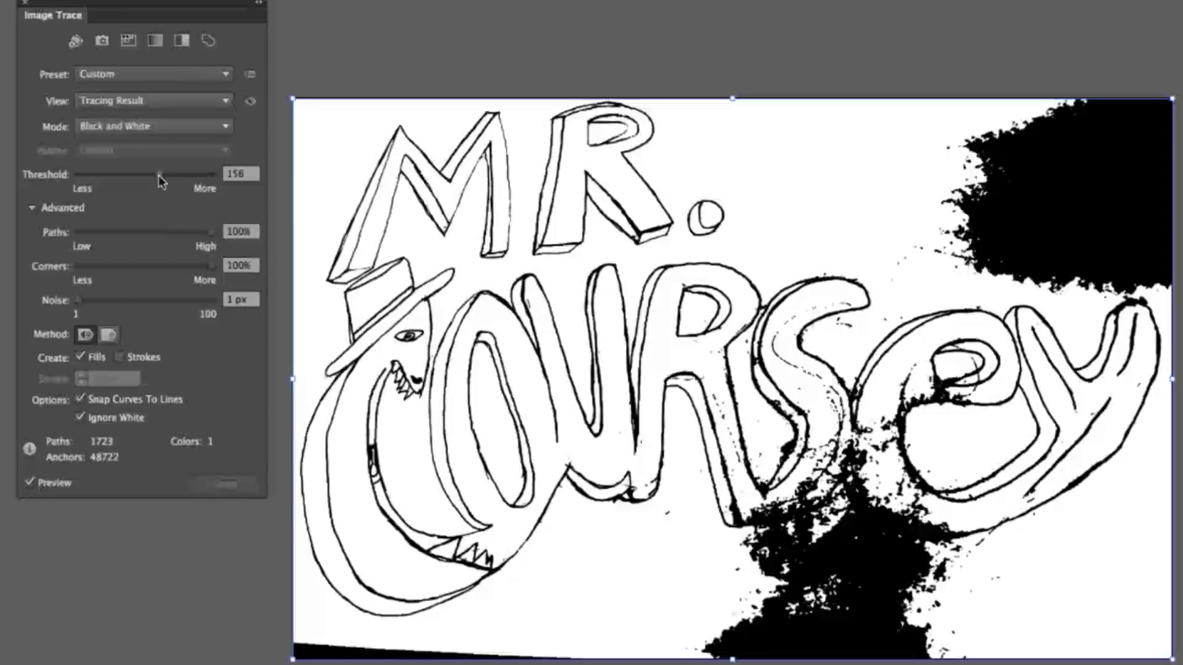
drag(151, 175, 155, 174)
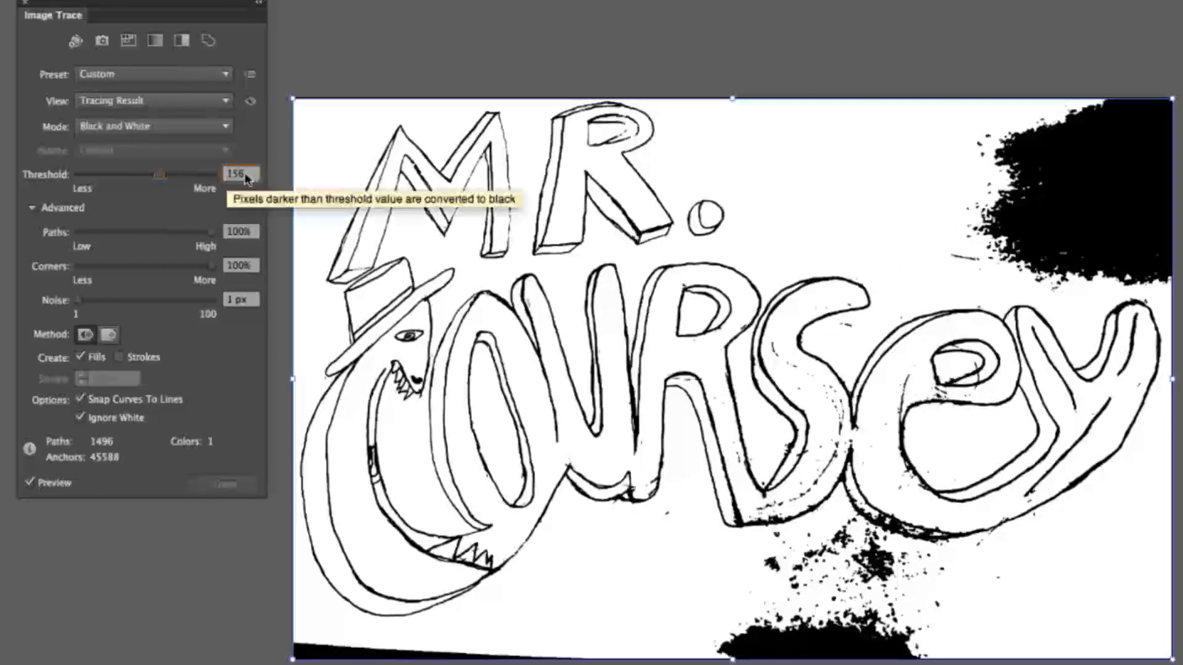
click(258, 178)
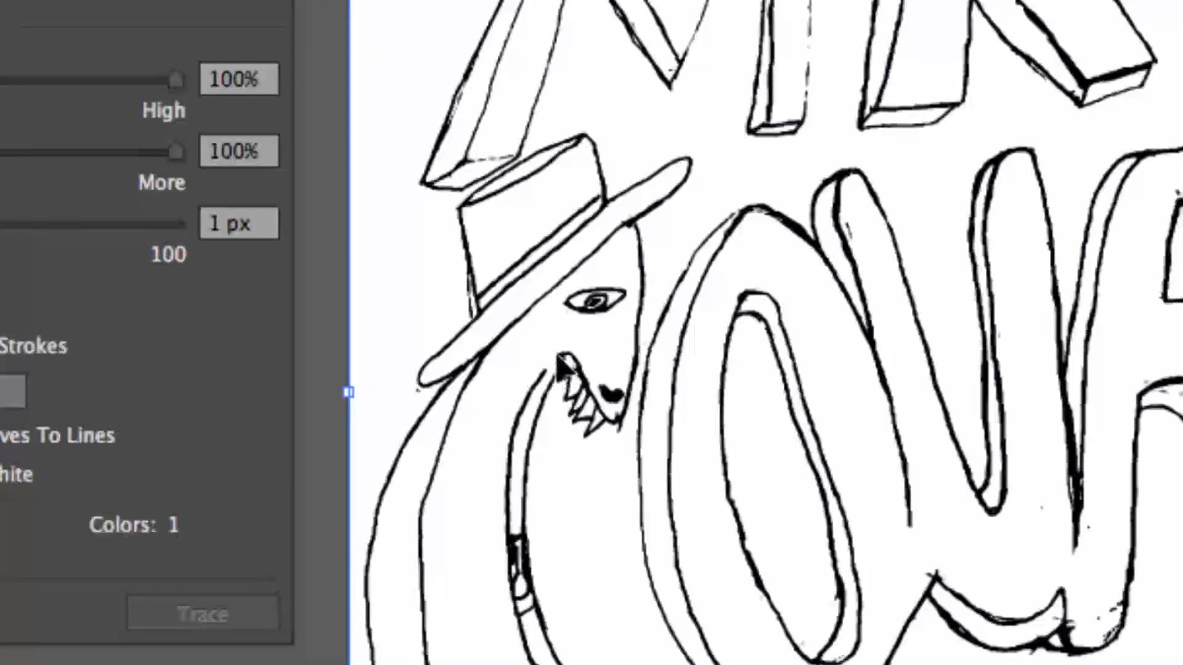
mouse_move(524, 517)
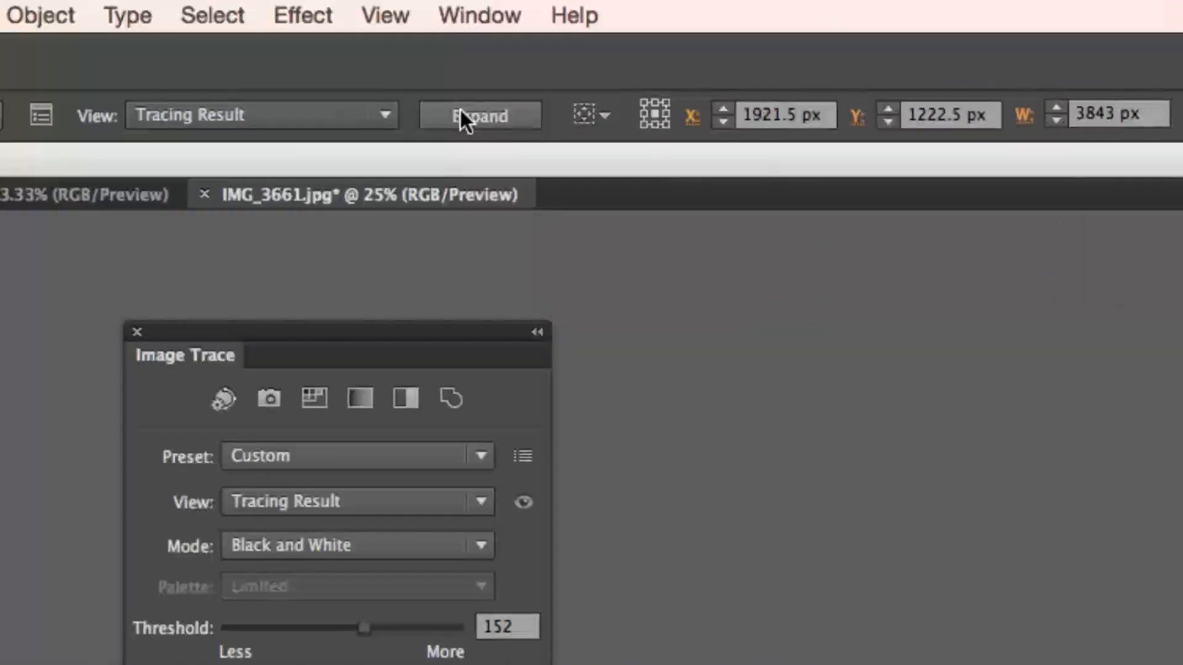
click(480, 114)
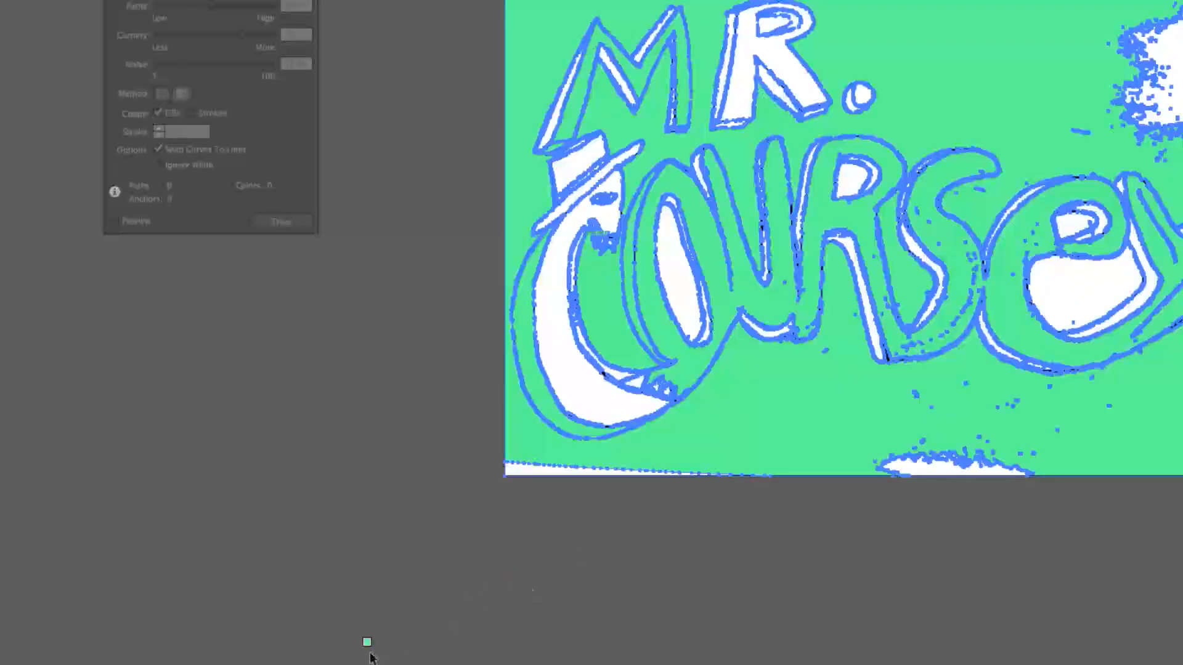
Step: Undo the last action, removing most of the mint green background fill
key(cmd+z)
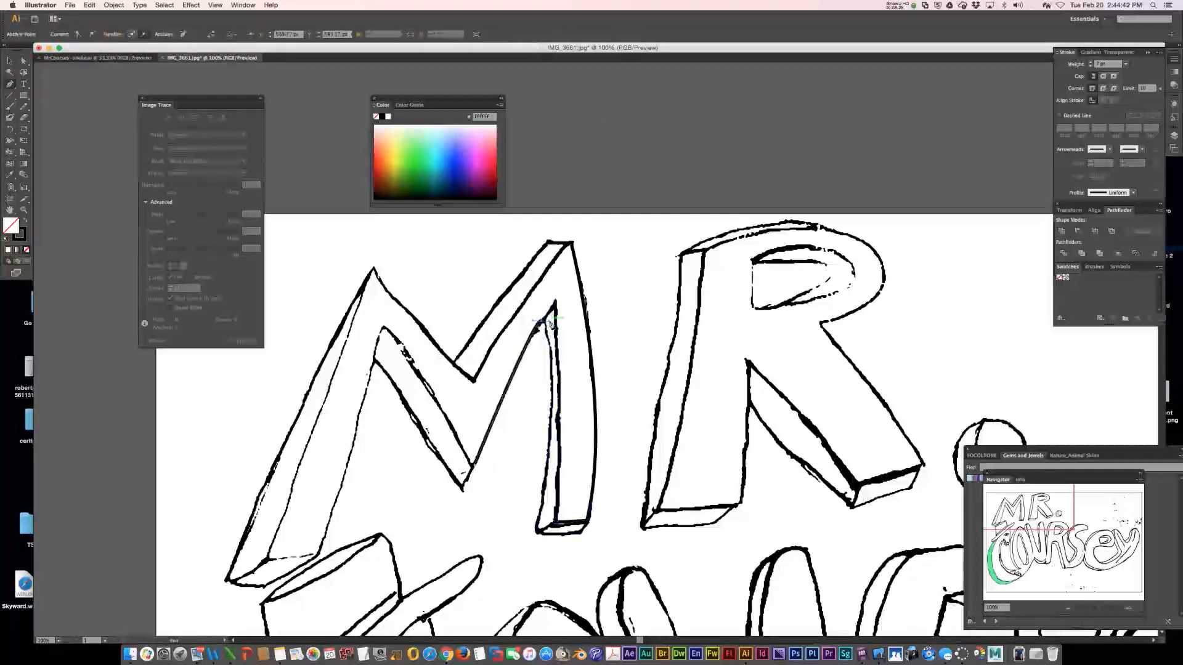
Step: Draw short Pen paths closing the gaps in the M and inside the R
drag(539, 325, 581, 359)
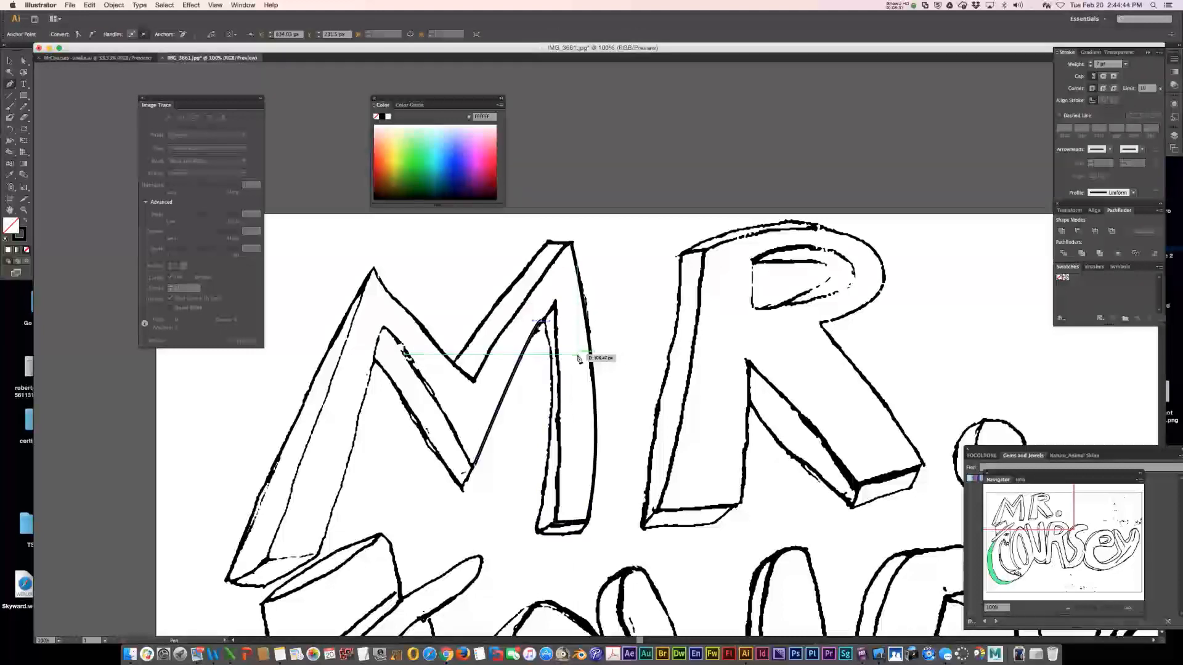
drag(588, 357, 686, 314)
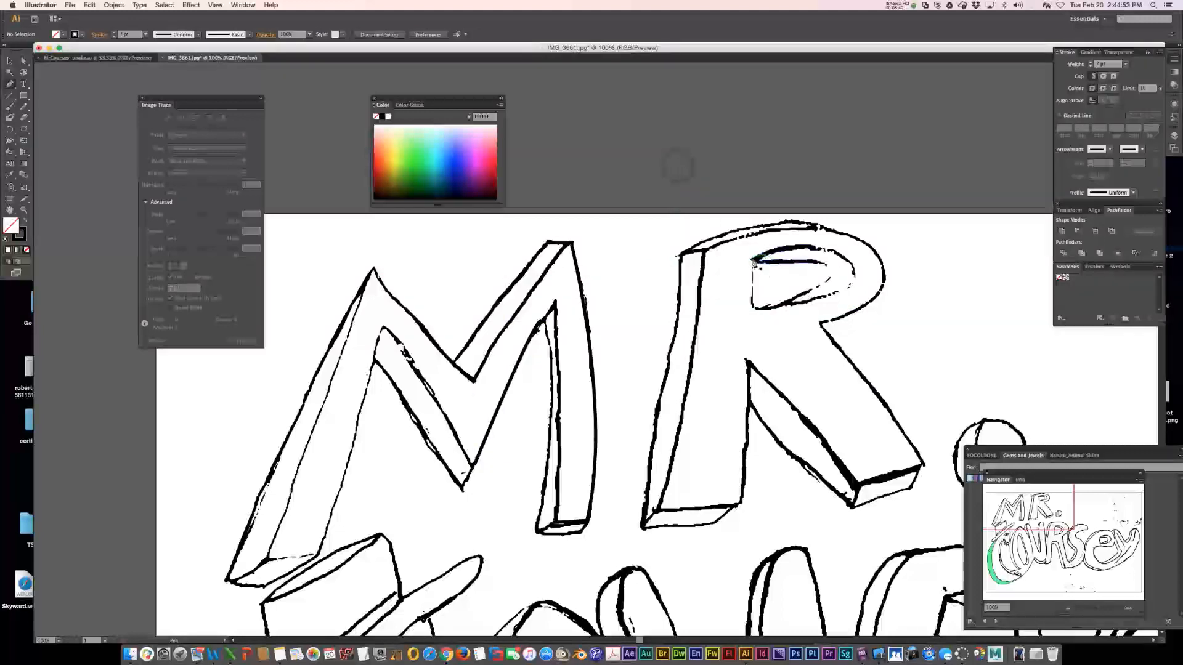
drag(754, 260, 754, 309)
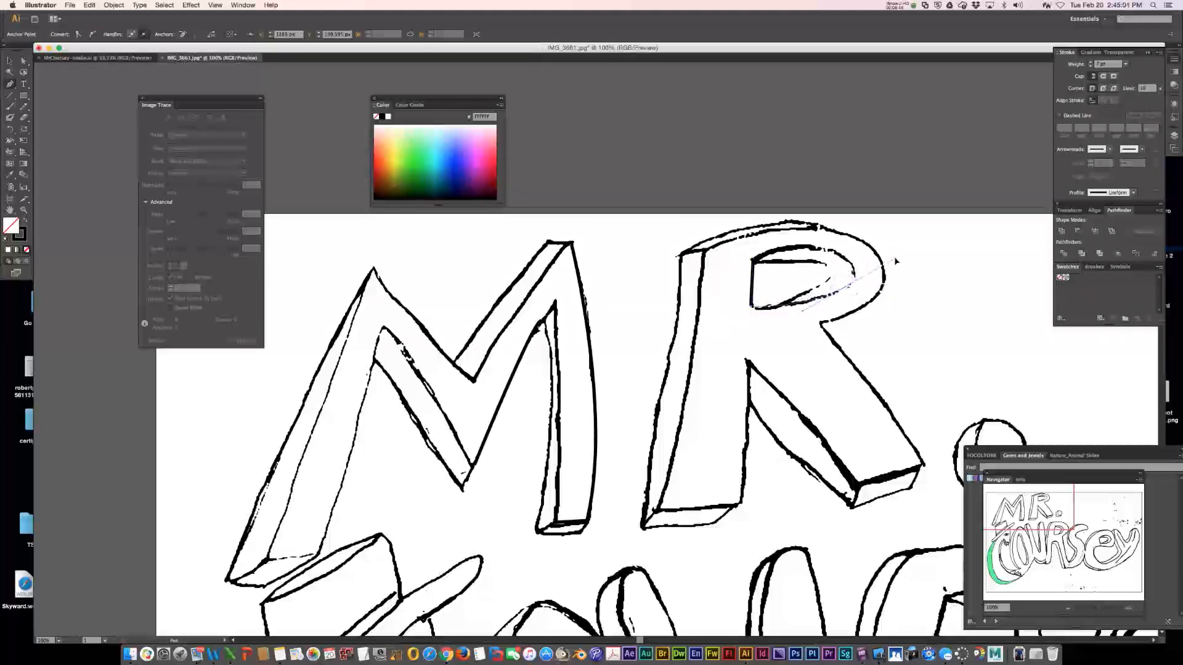
drag(894, 260, 871, 279)
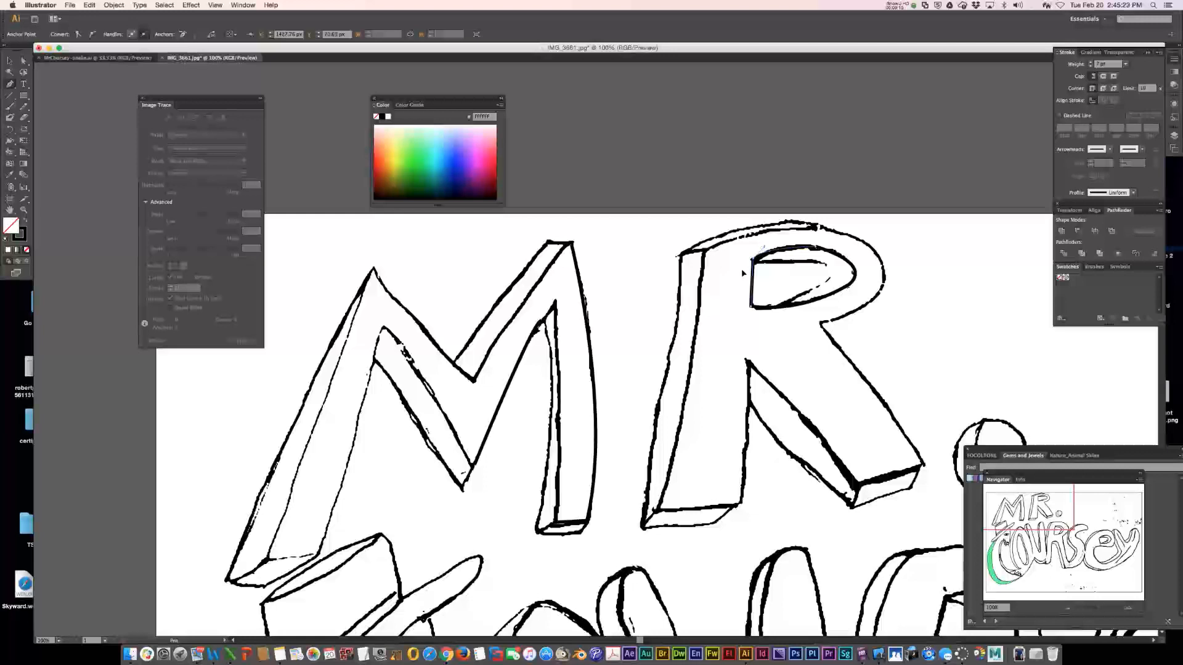
click(792, 272)
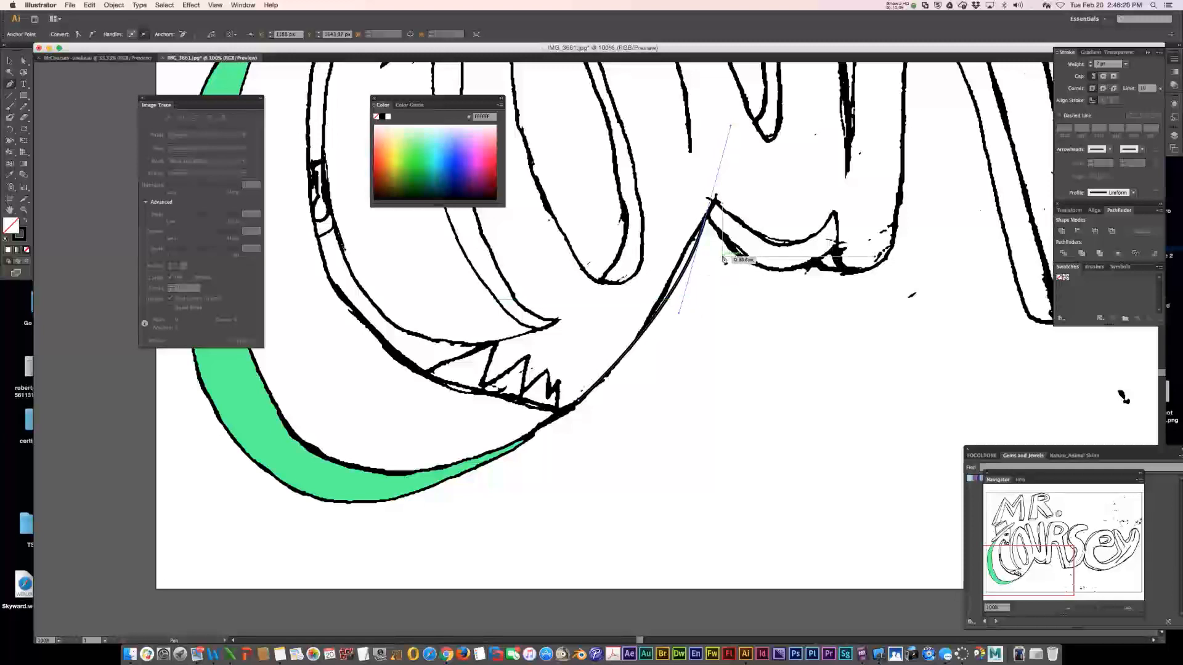
Step: Select all traced outlines and gap lines, then convert them to Live Paint
click(164, 6)
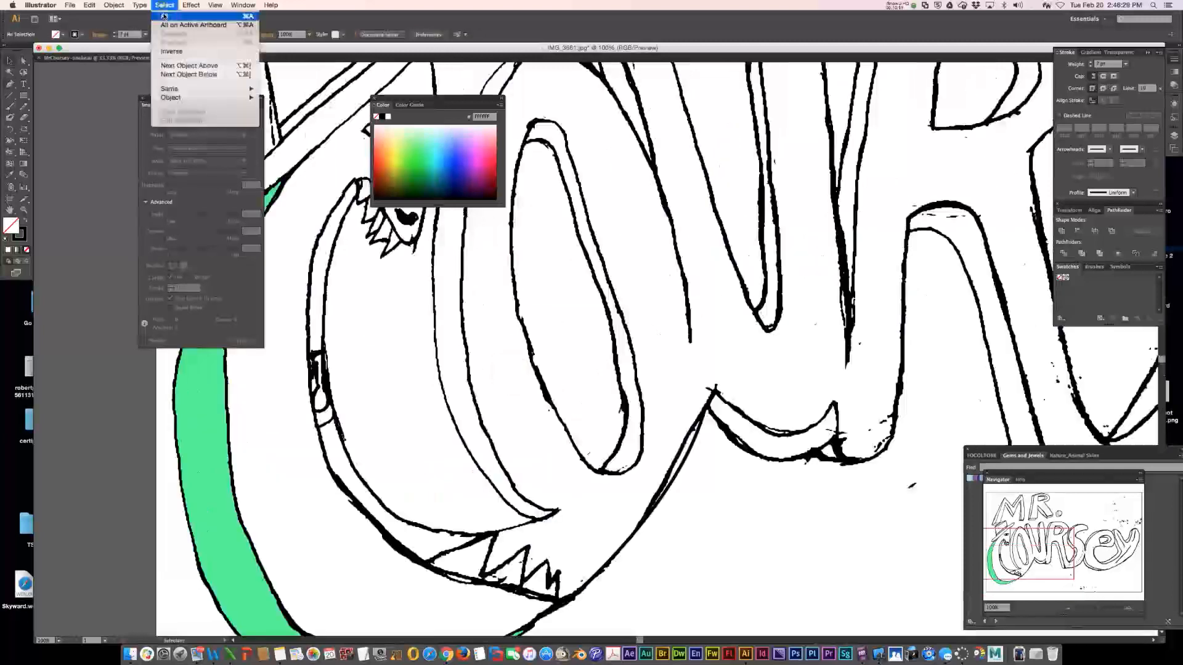
click(193, 24)
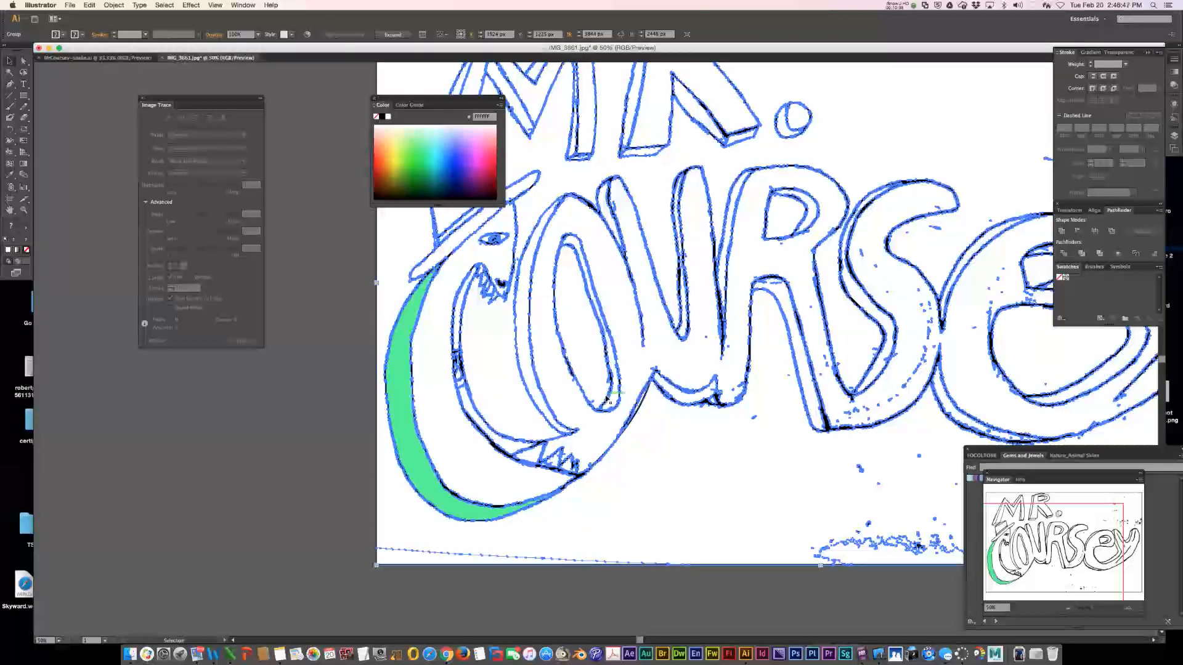
key(k)
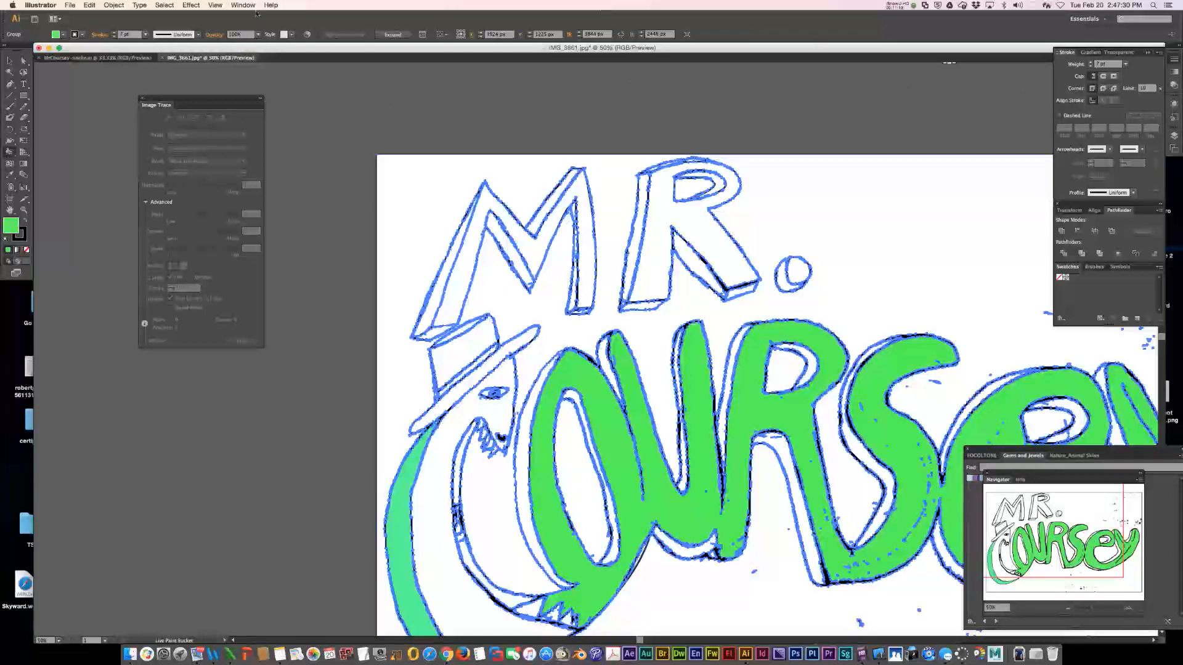
Step: Paint another letter area, then load the FOCOLTONE colour book and move it aside
click(242, 4)
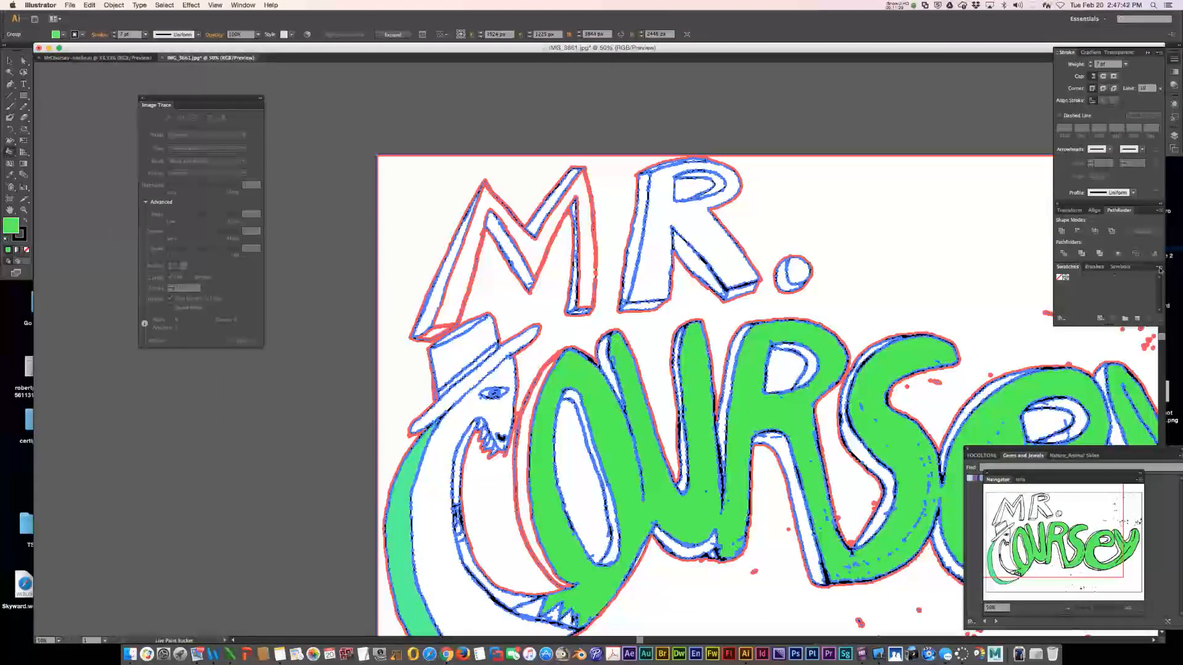
click(1159, 268)
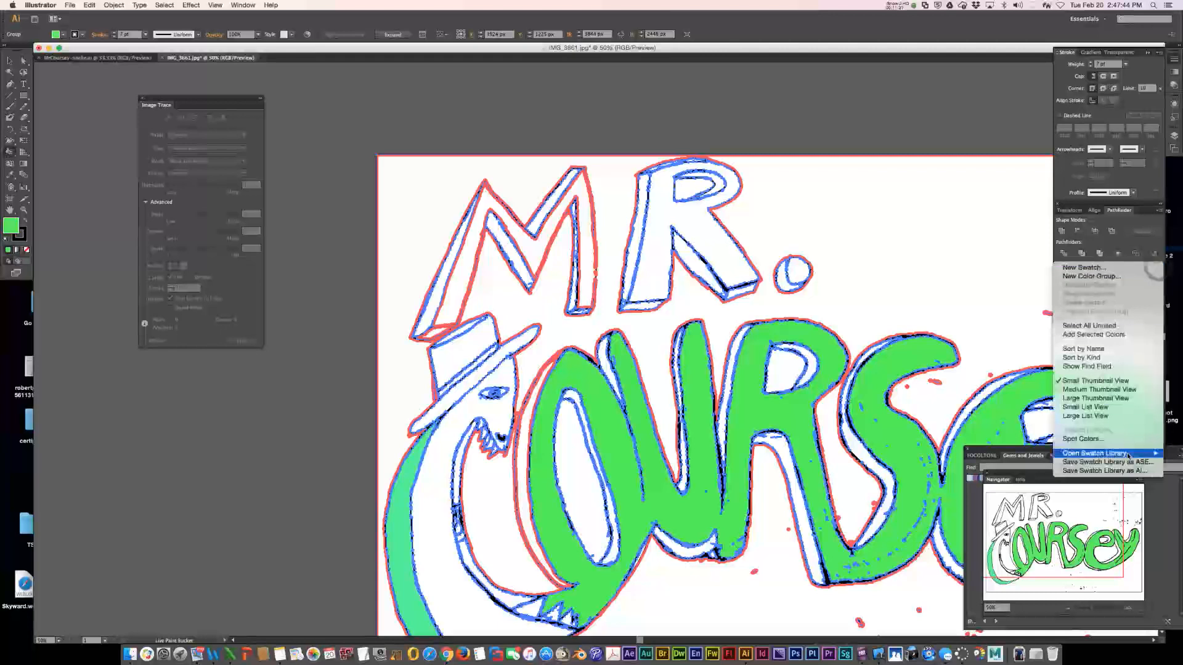
click(1094, 453)
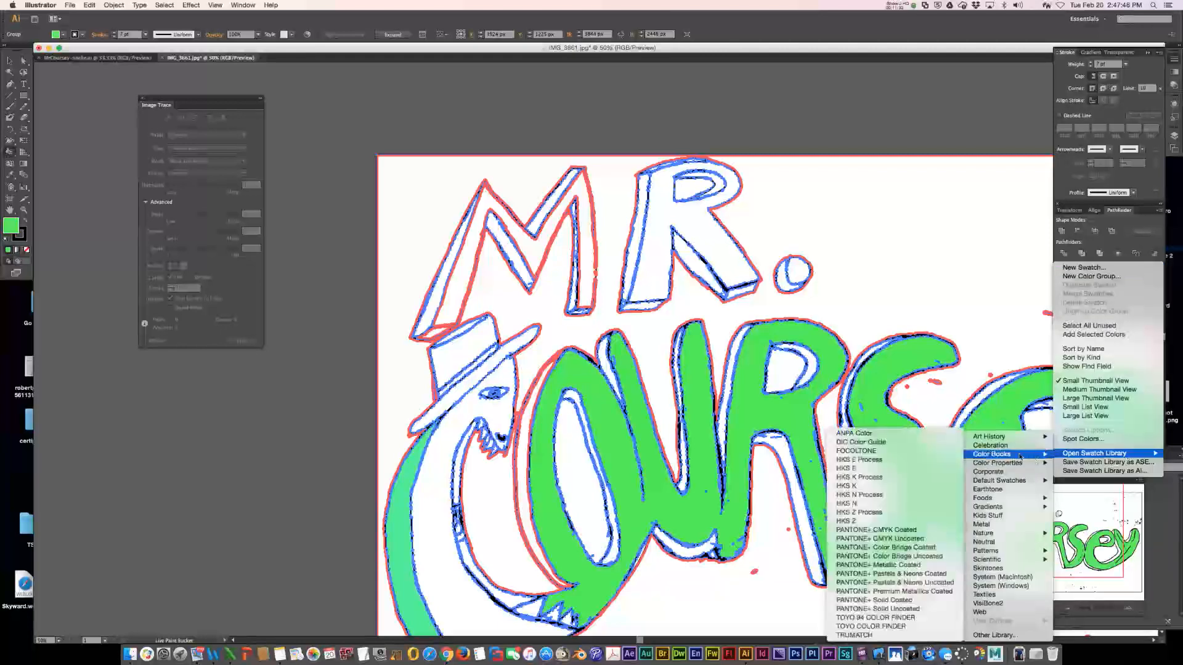
click(856, 451)
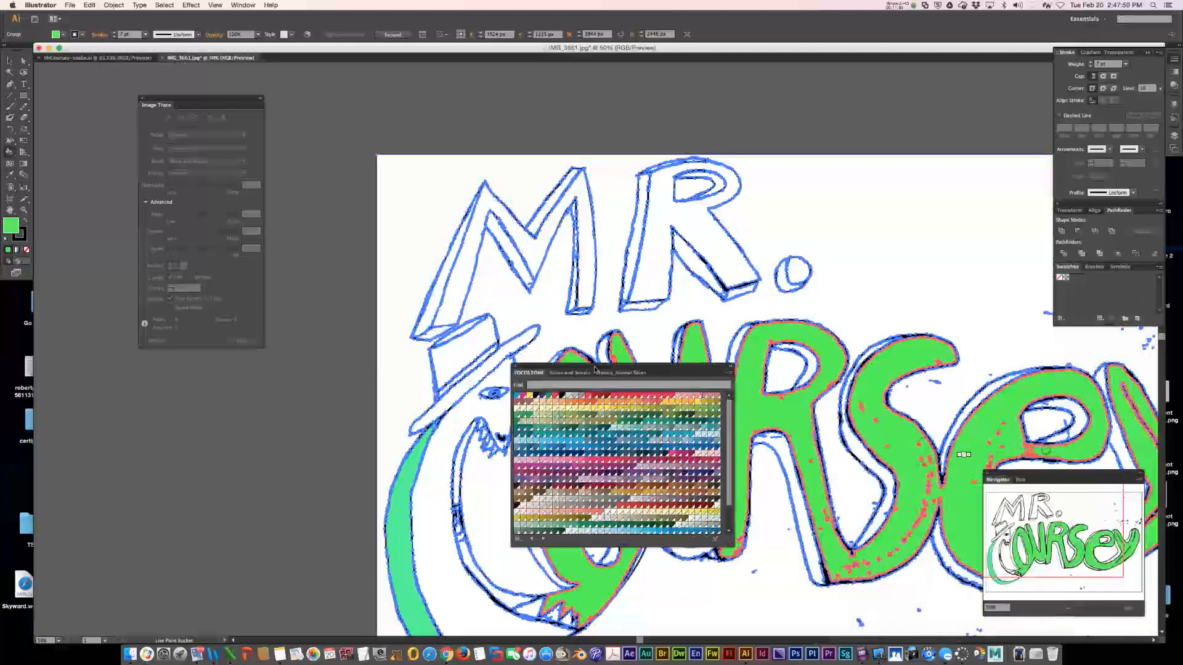
drag(596, 372, 897, 83)
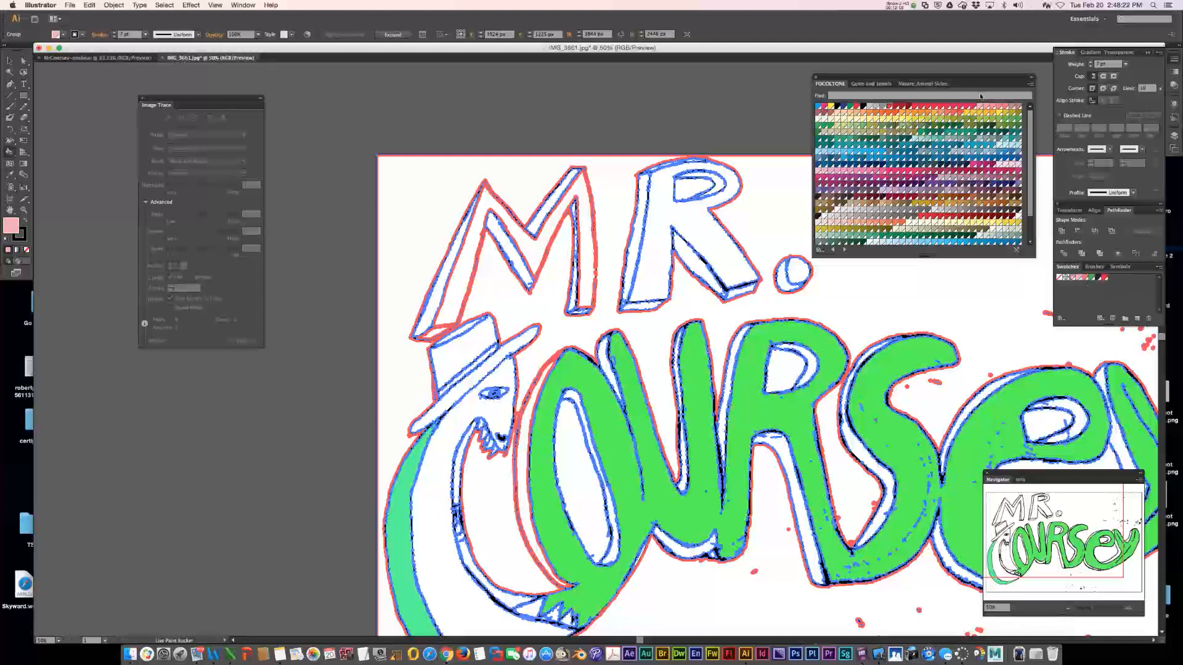
Step: Select a swatch in the library panel to continue Live Paint colouring
click(921, 84)
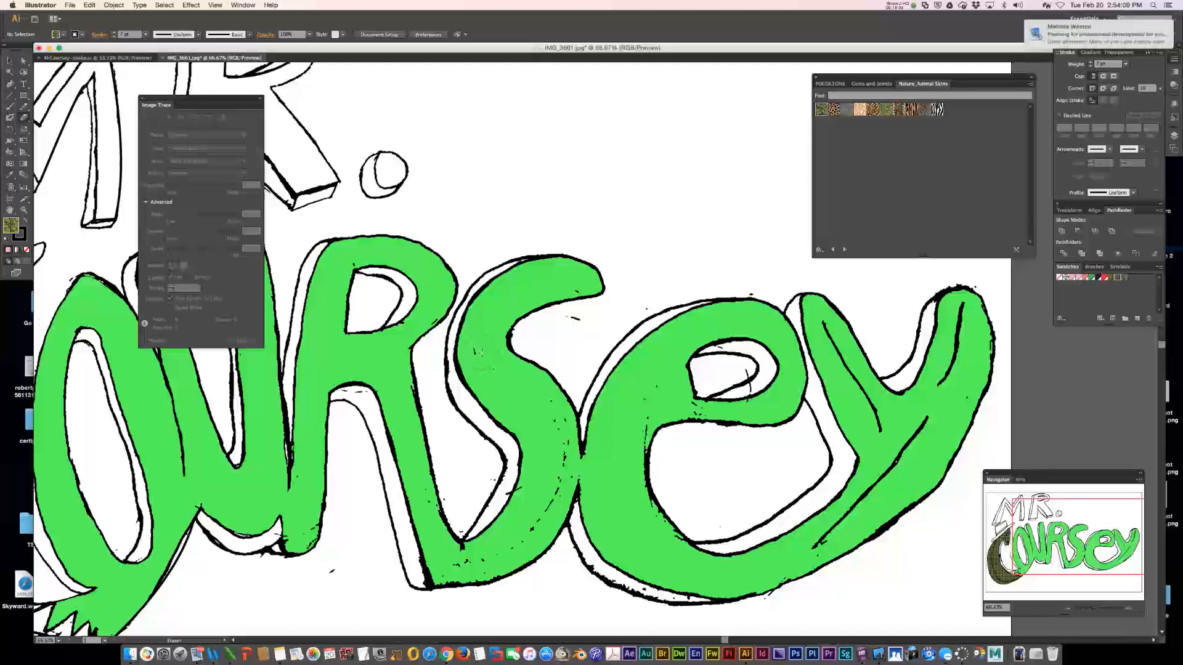
Step: Paint closing strokes across the gaps at the bottom and lower curve of the S, and inside the e
drag(543, 400, 554, 453)
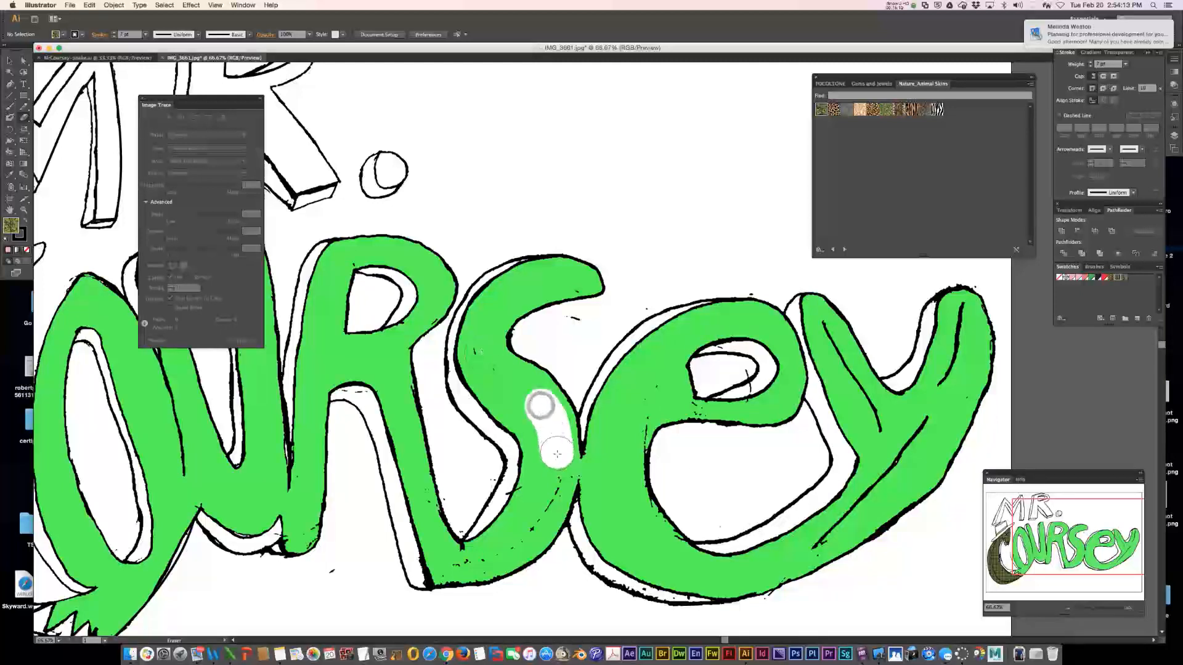
drag(541, 403, 503, 543)
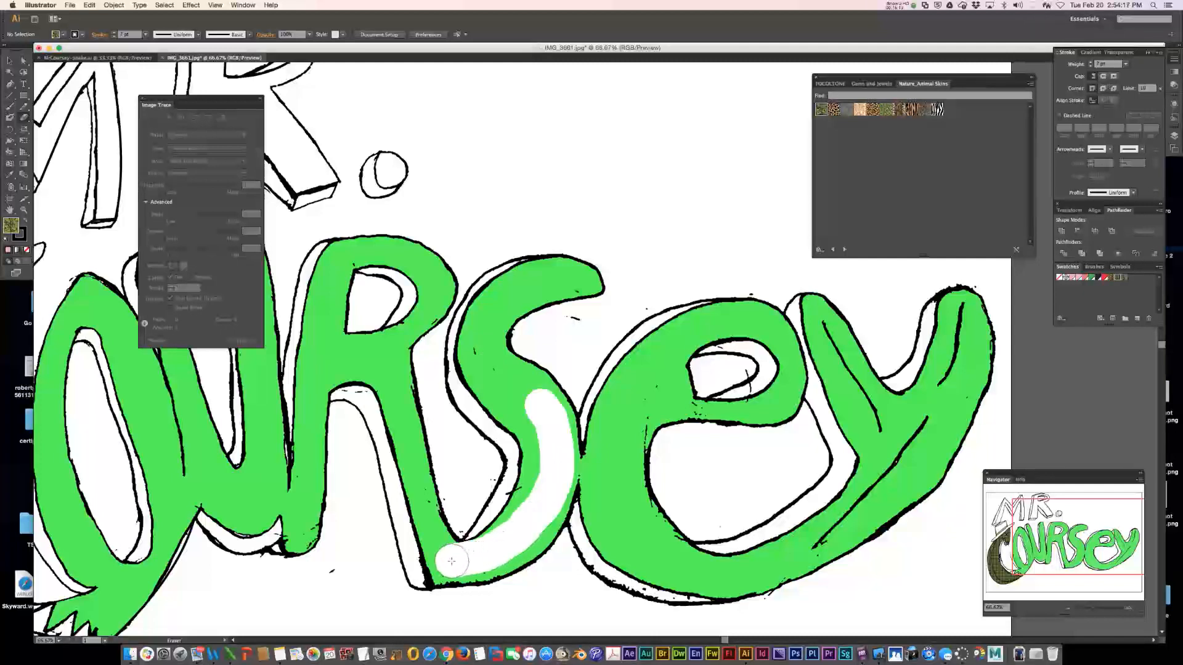
drag(451, 561, 464, 567)
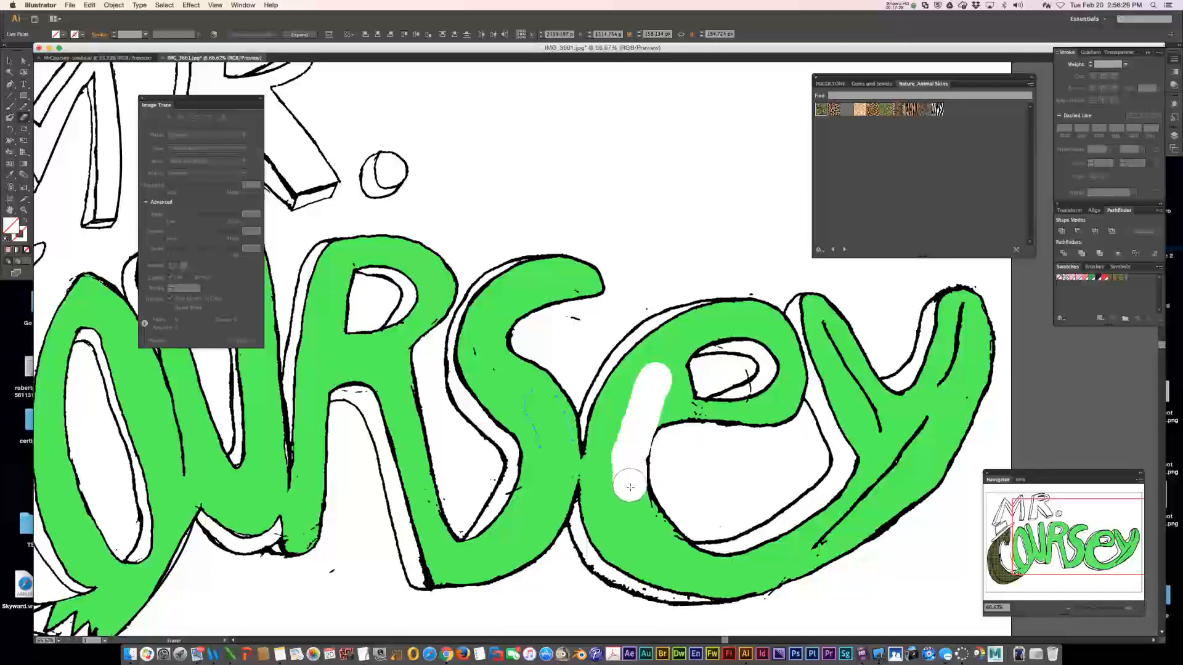
drag(629, 486, 654, 534)
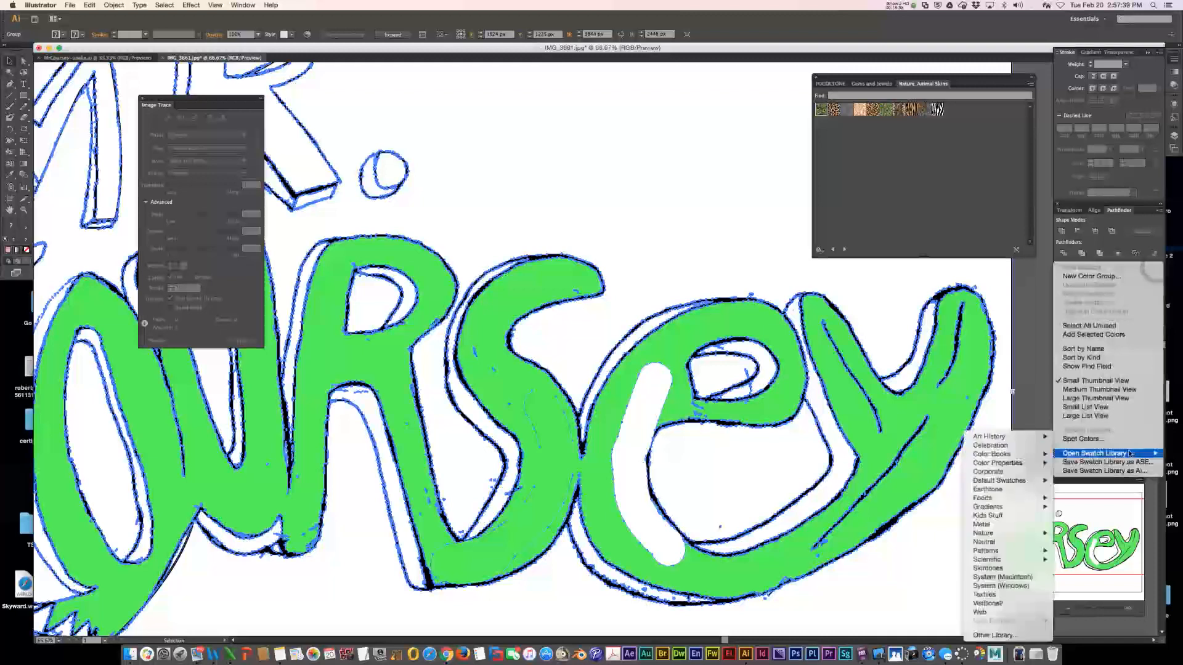
mouse_move(986, 507)
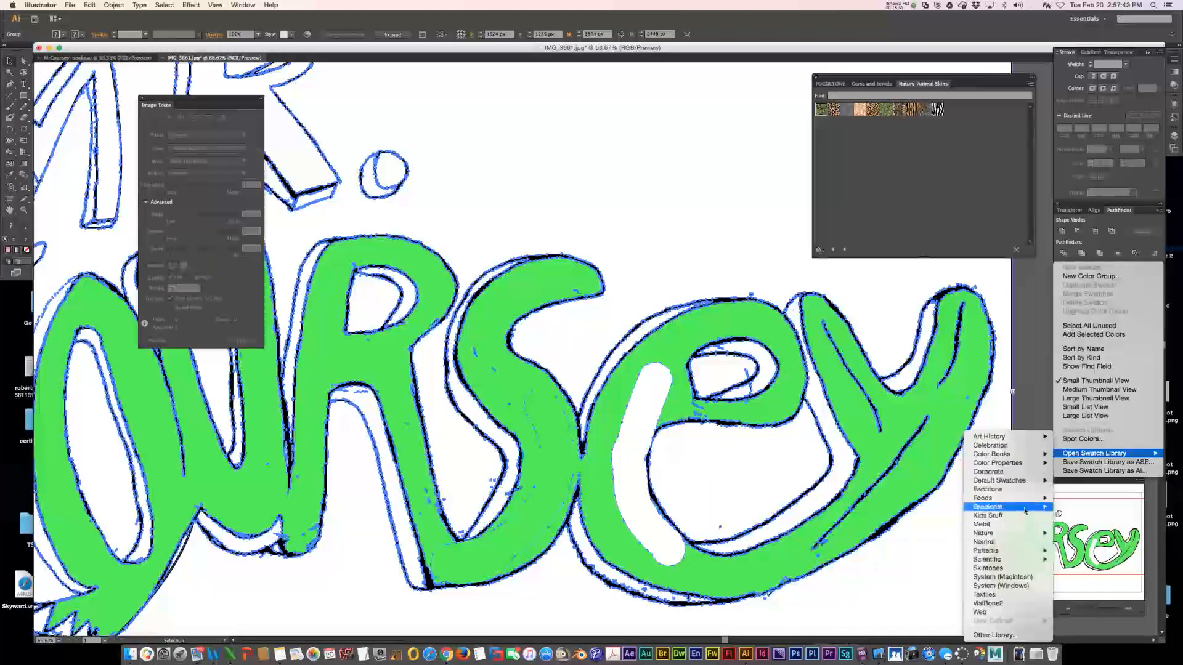
mouse_move(987, 507)
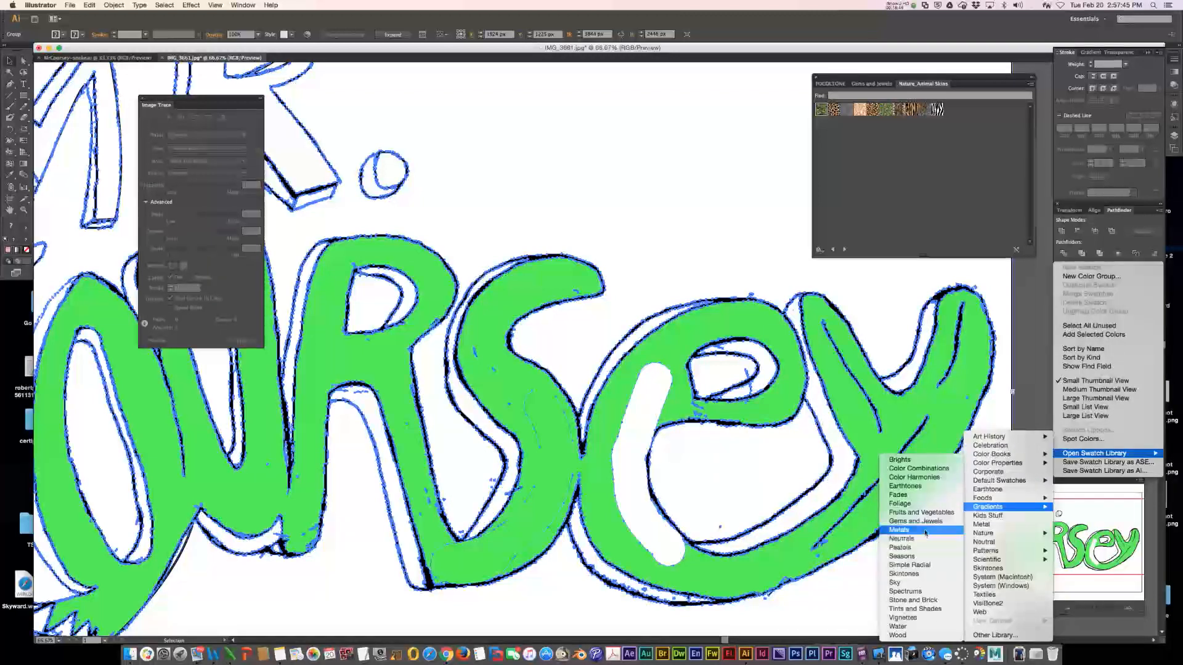
Step: Open the Metals gradient library and fill the region inside the e with a copper gradient
click(899, 530)
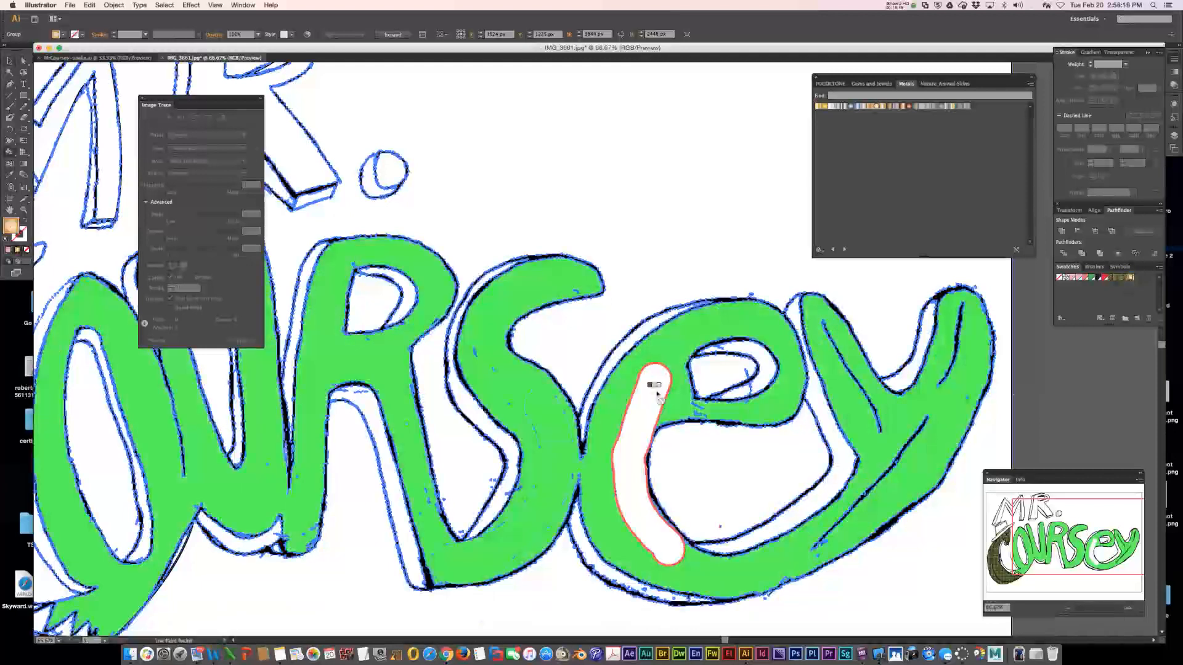
click(652, 452)
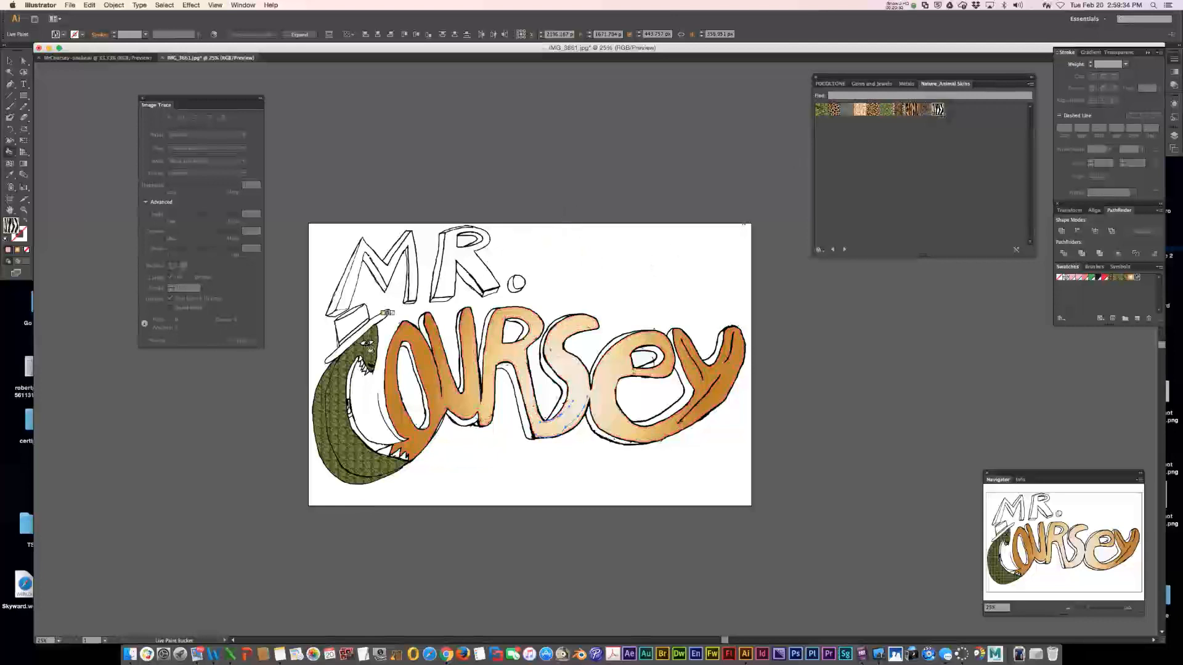
Step: Fill the hat with the zebra swatch from the Nature_Animal Skins library
click(362, 315)
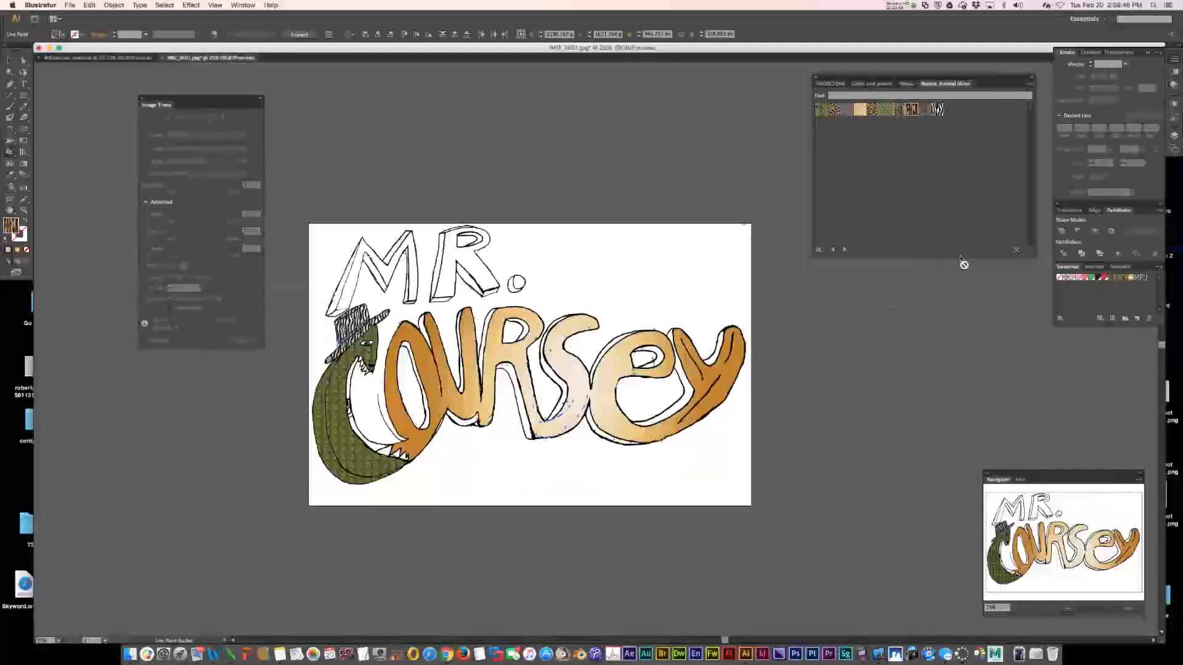
click(686, 400)
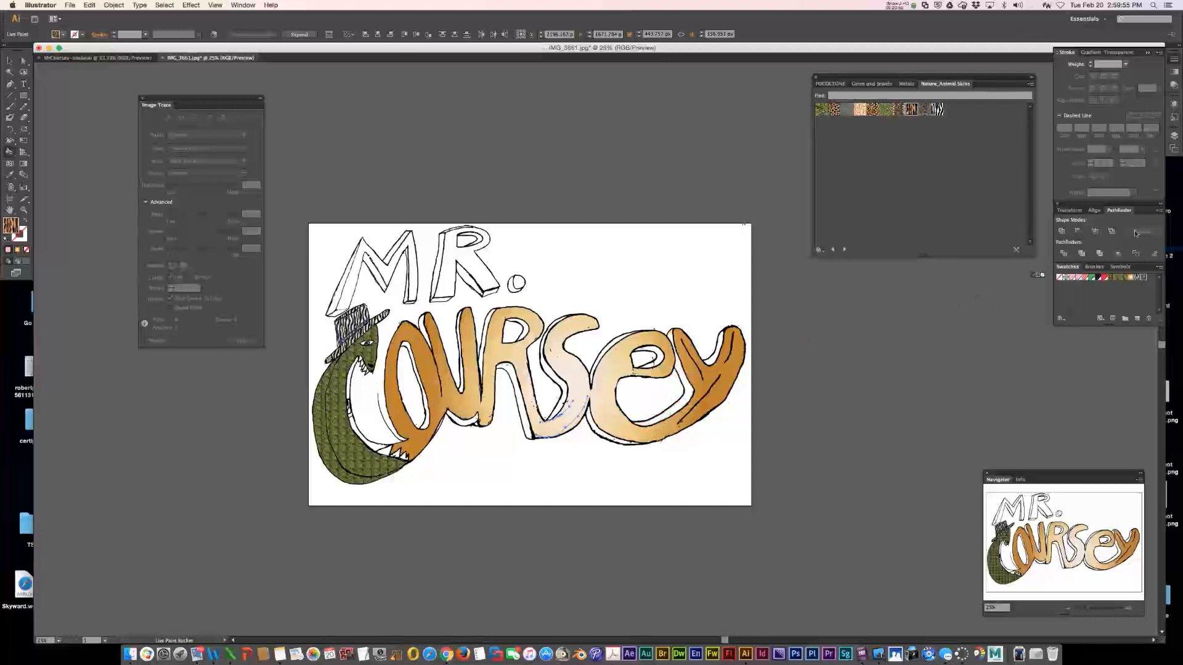
click(1084, 52)
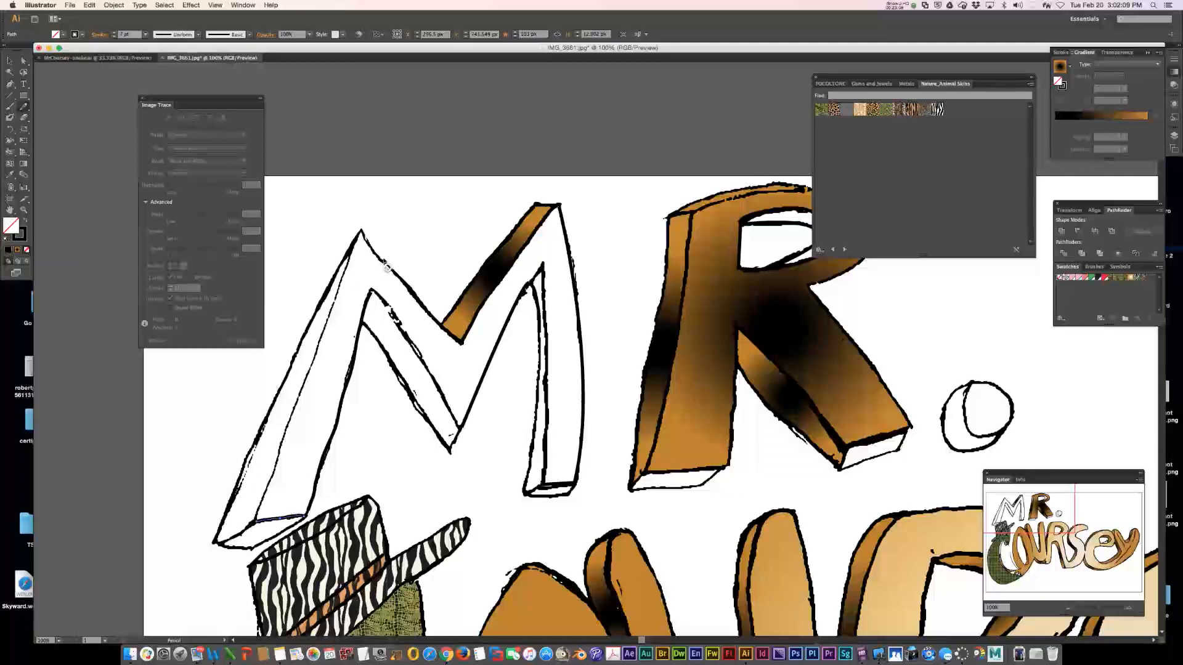
Step: Make the MR. lettering a Live Paint group, confirm the warning, and fill the M with copper gradient
click(164, 5)
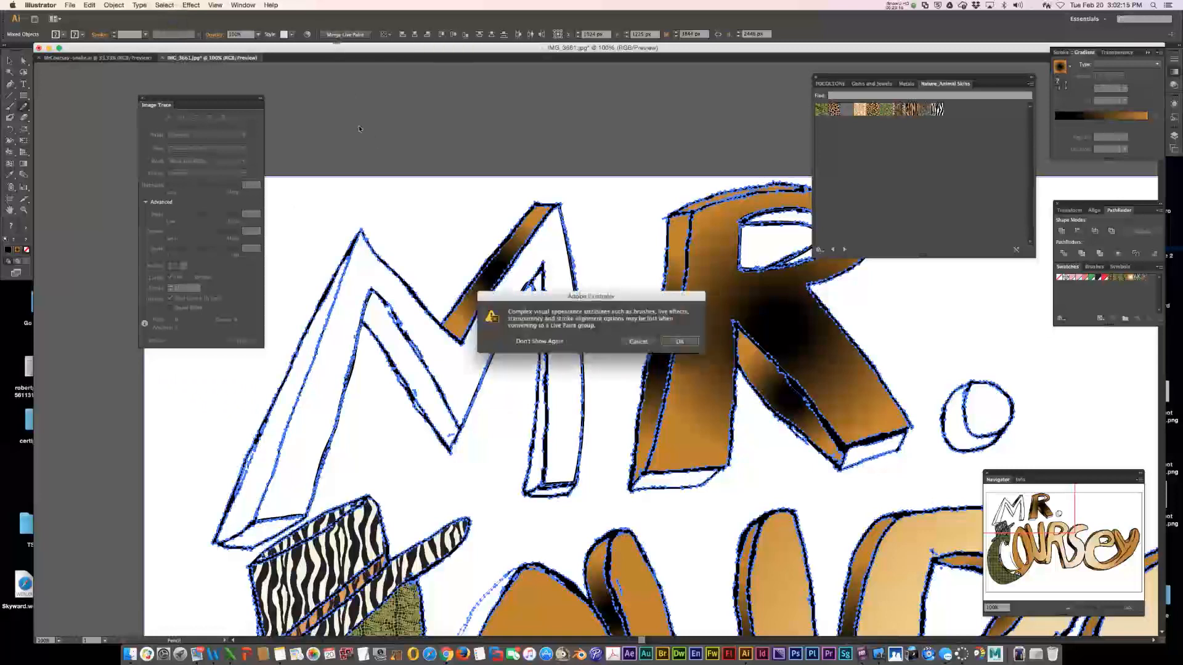
click(677, 341)
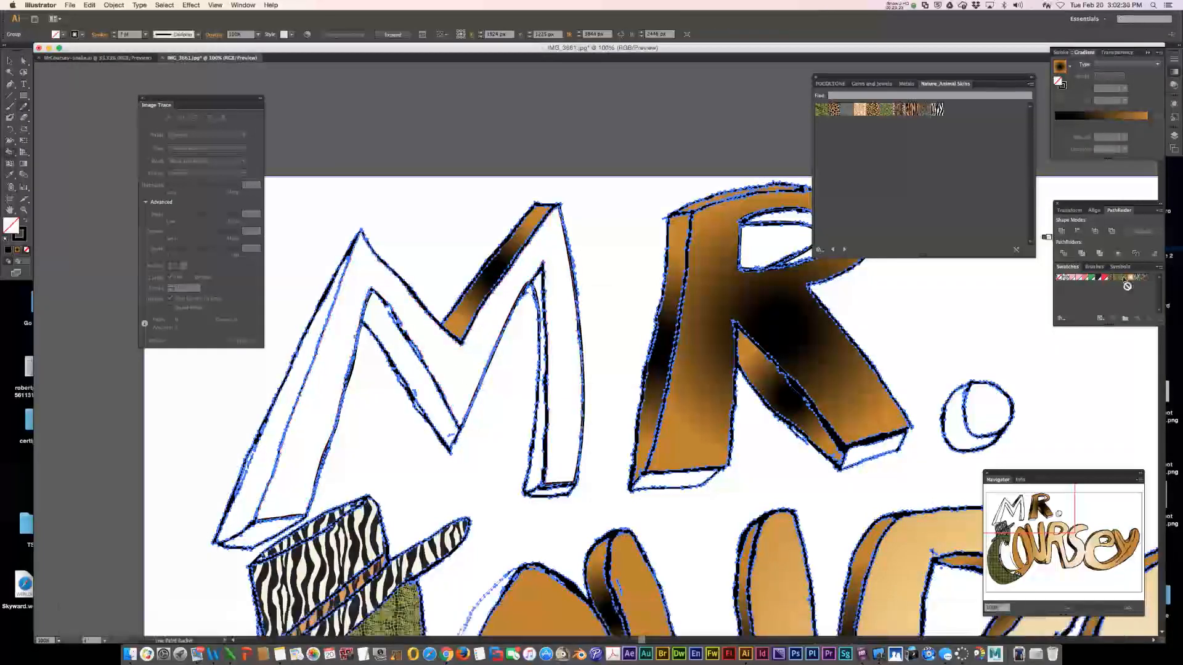
click(452, 370)
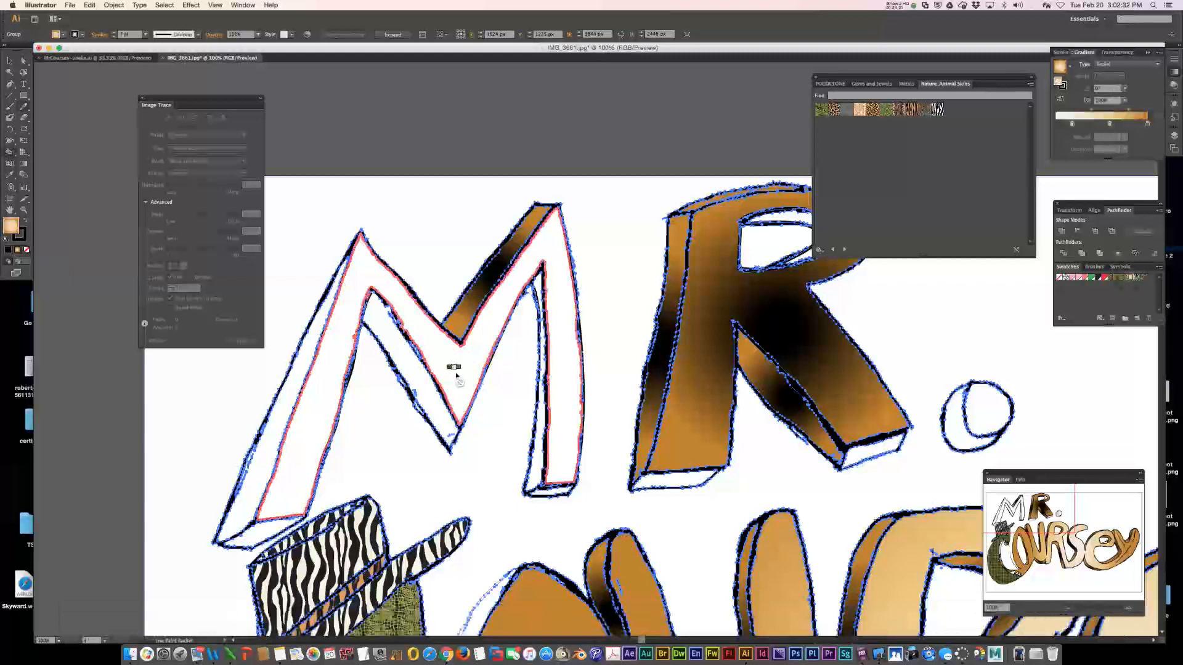
click(453, 369)
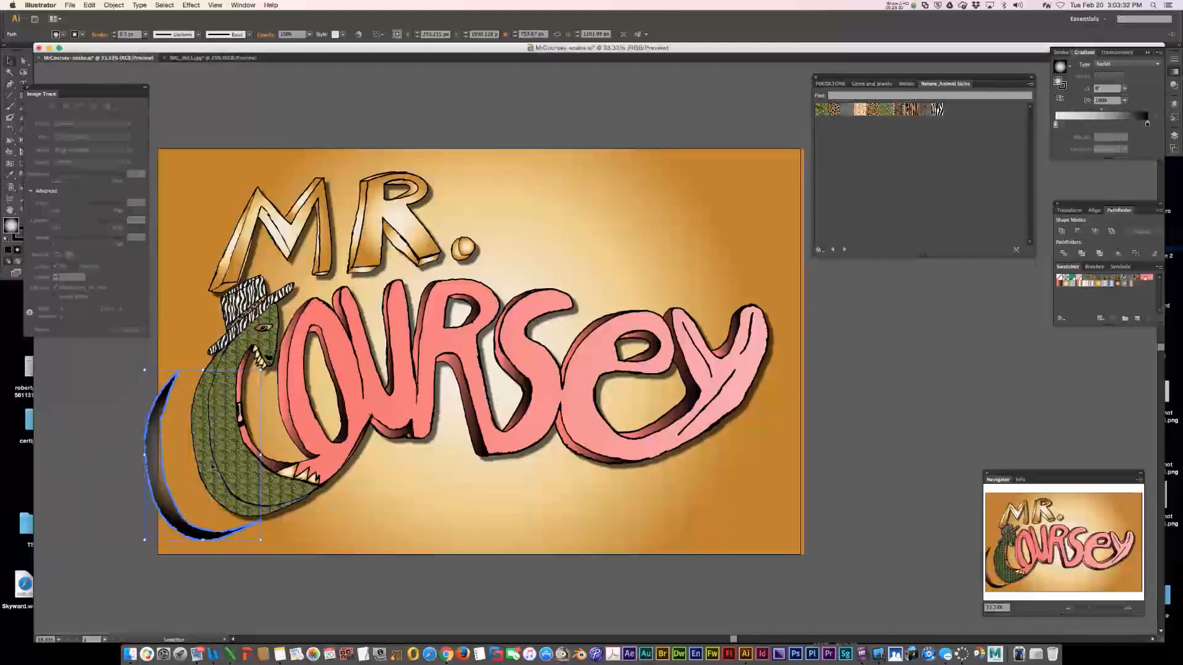
Step: Undo the last change and switch back to the IMG_3661.jpg traced sketch document
key(cmd+z)
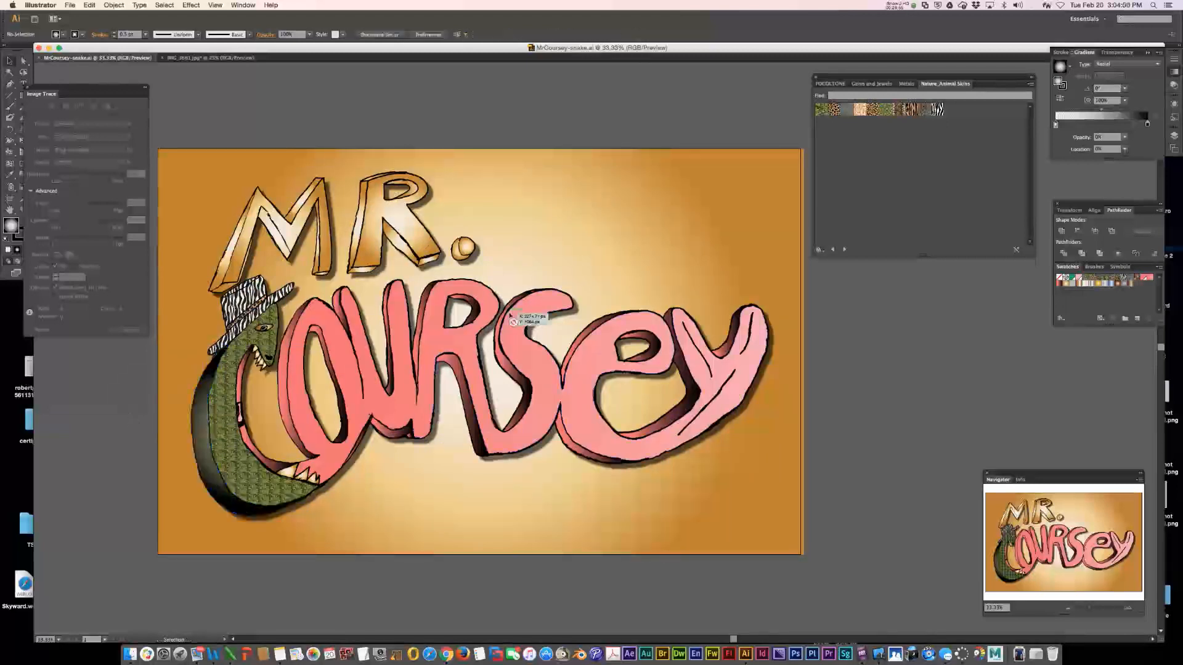
click(209, 57)
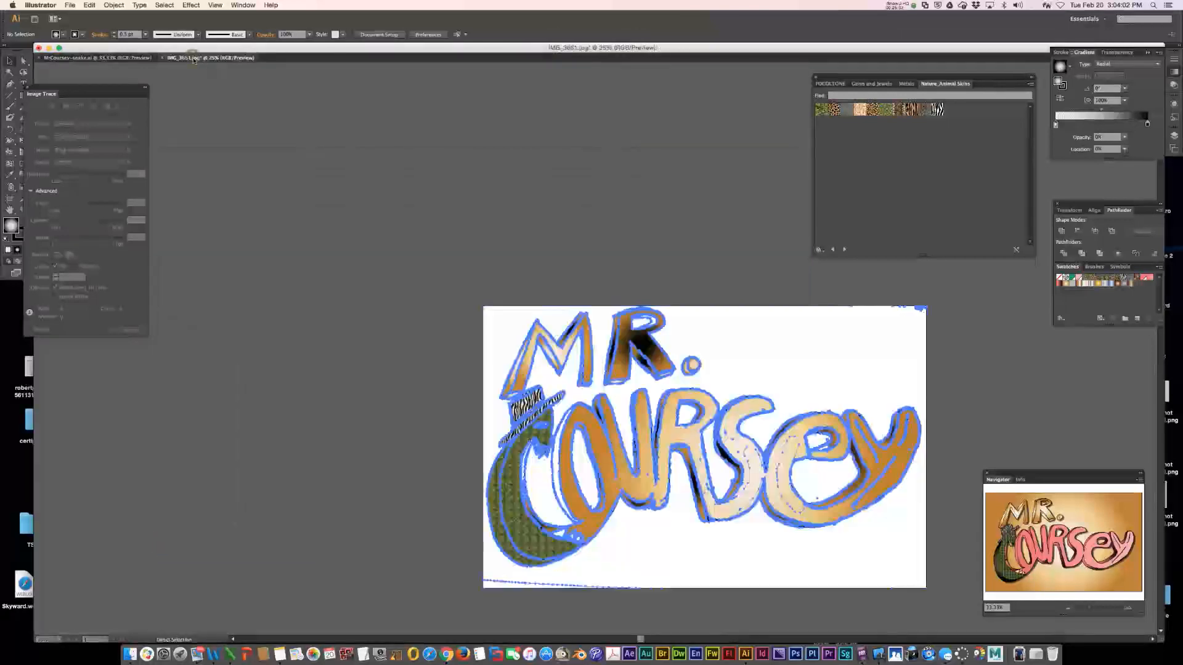